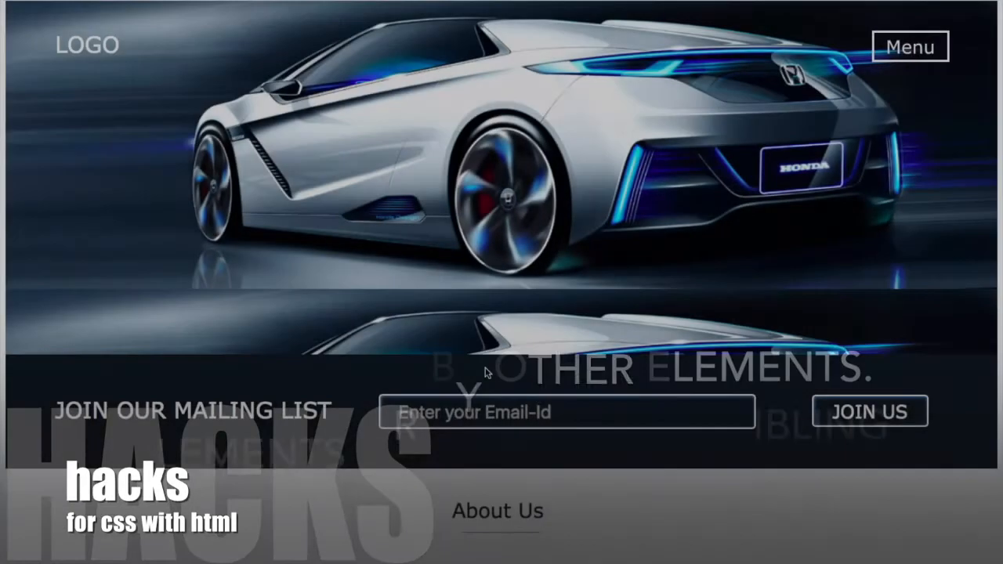
Show the demo site's navigation menu, then scroll to the Key Informations section and its three cards
scroll(down, 3)
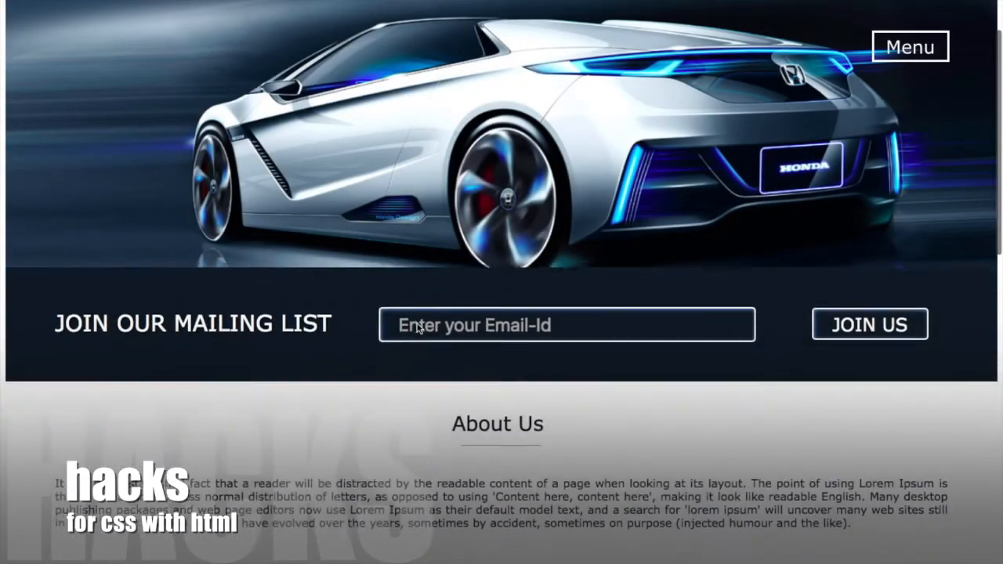
scroll(down, 3)
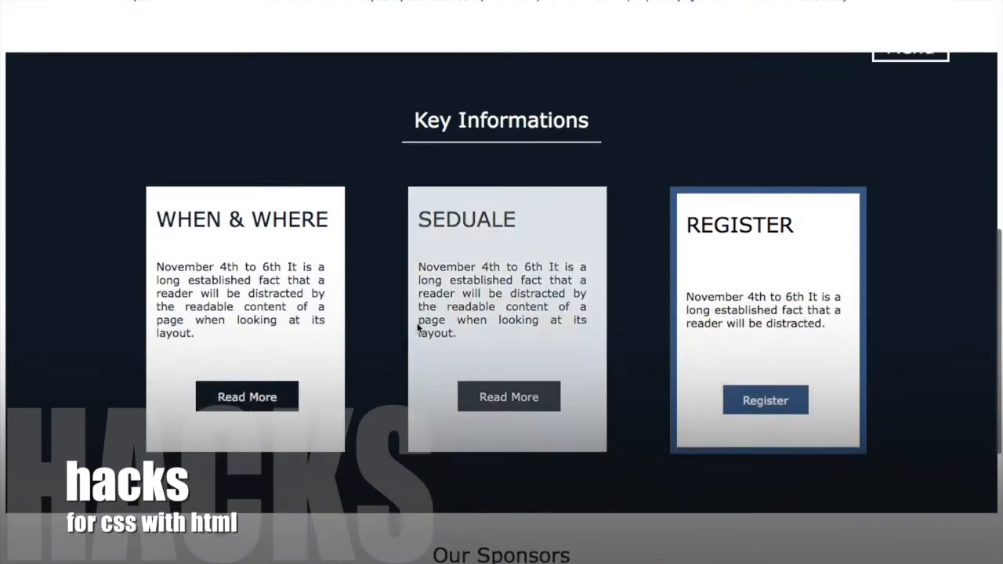
scroll(down, 3)
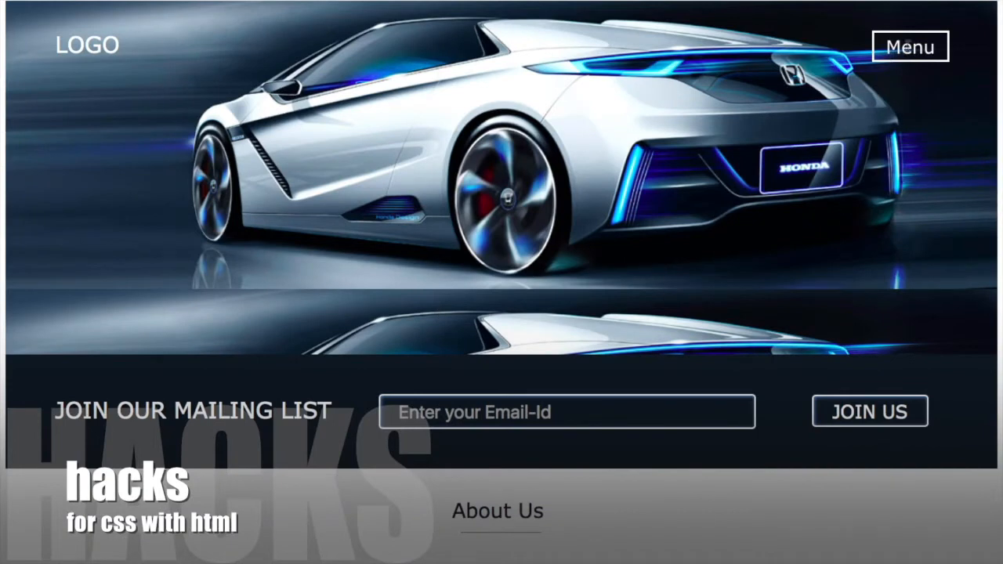
click(911, 47)
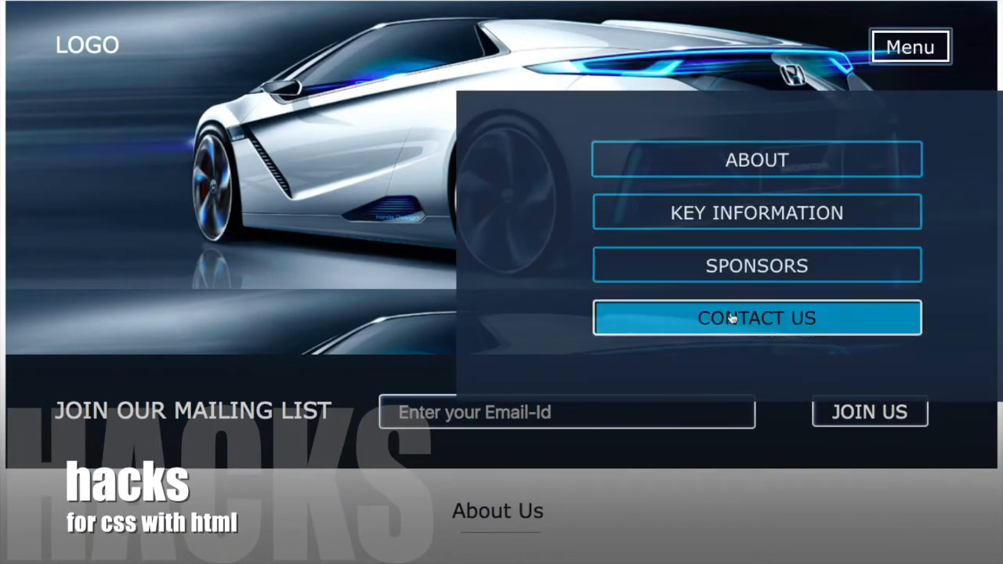
mouse_move(730, 201)
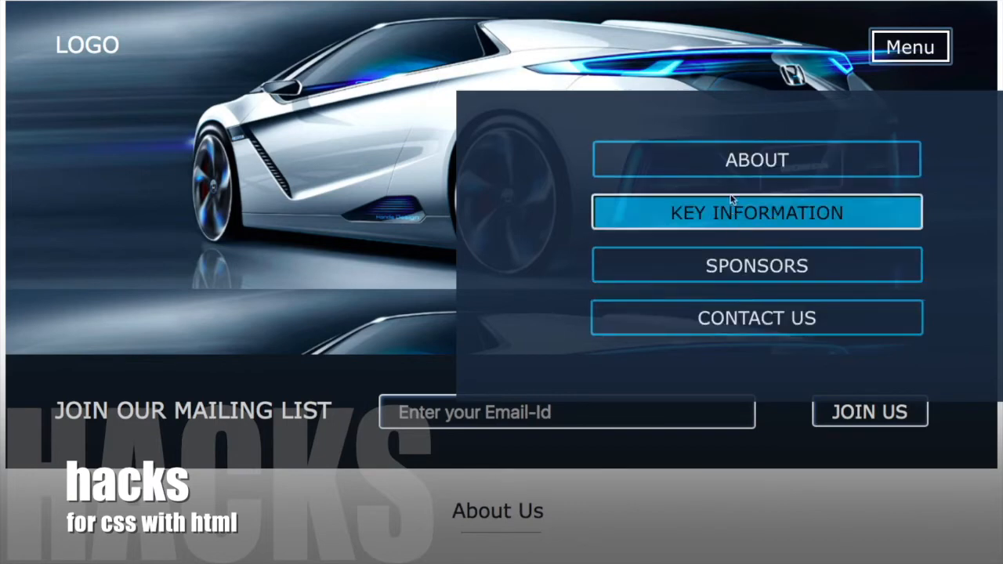
mouse_move(853, 34)
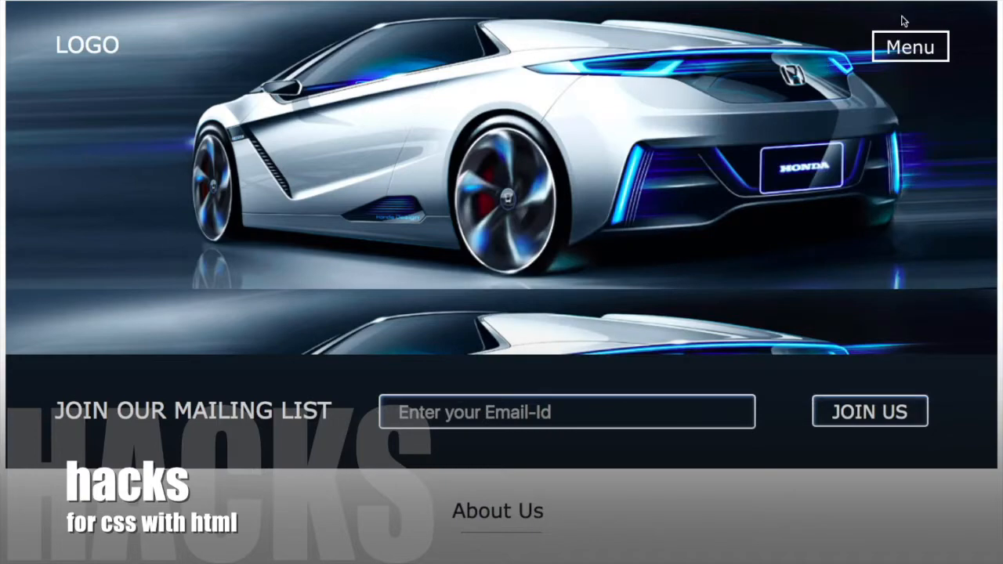
mouse_move(677, 226)
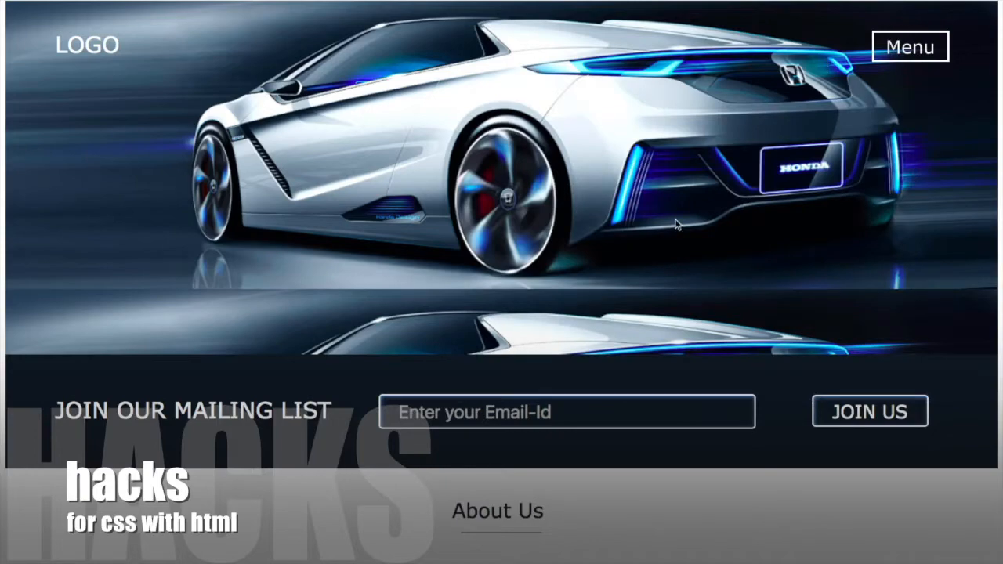
scroll(down, 3)
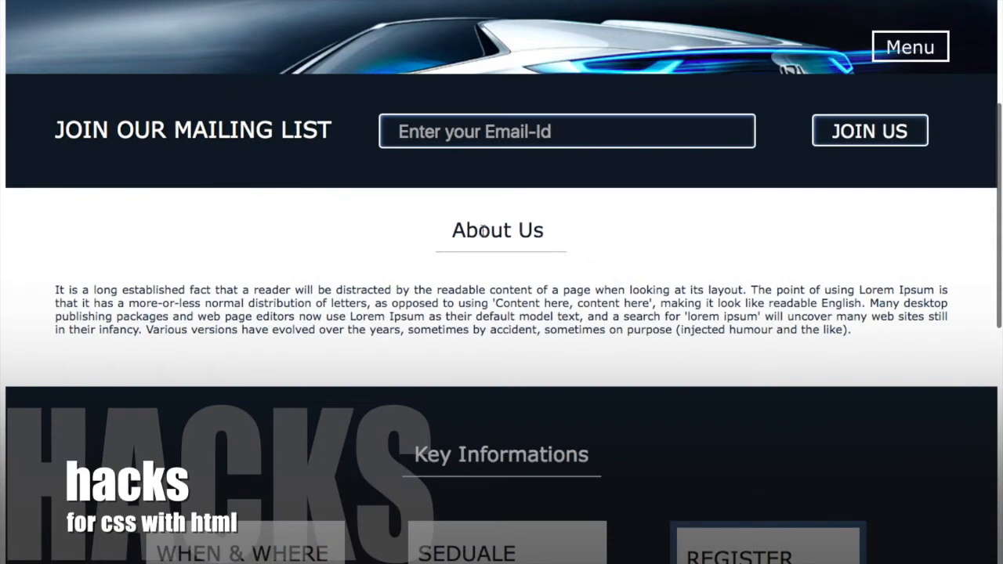
mouse_move(564, 222)
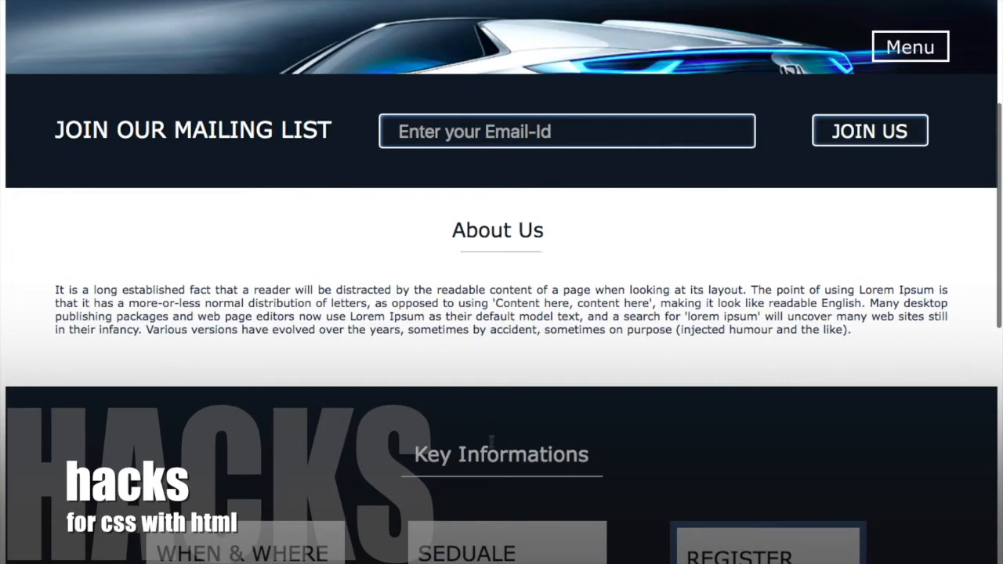
scroll(down, 3)
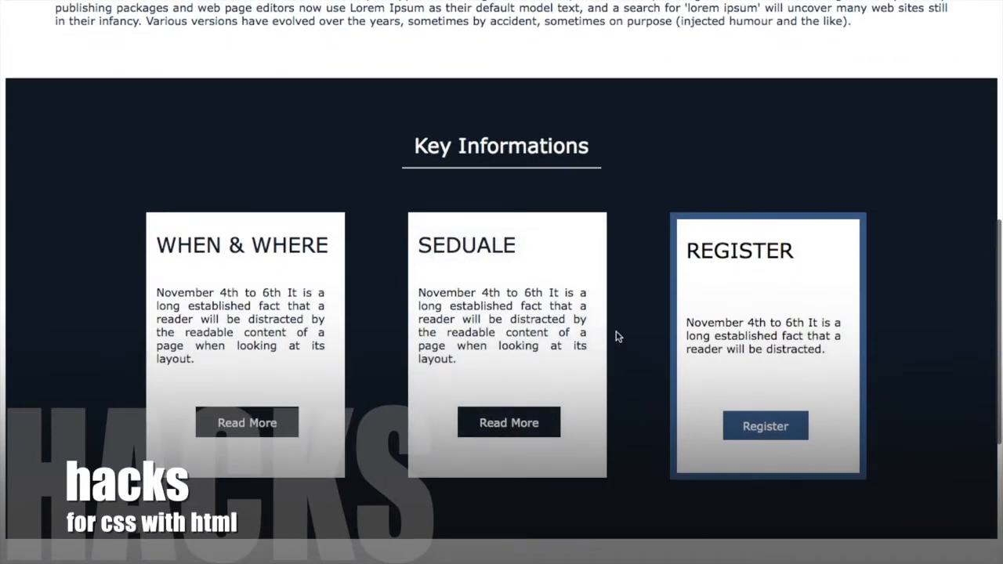
mouse_move(602, 335)
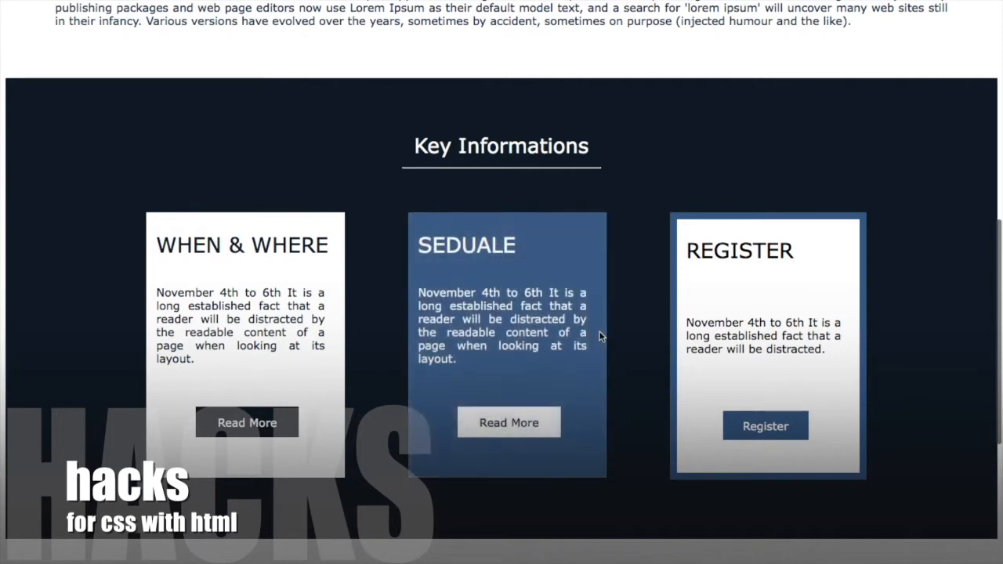
mouse_move(602, 335)
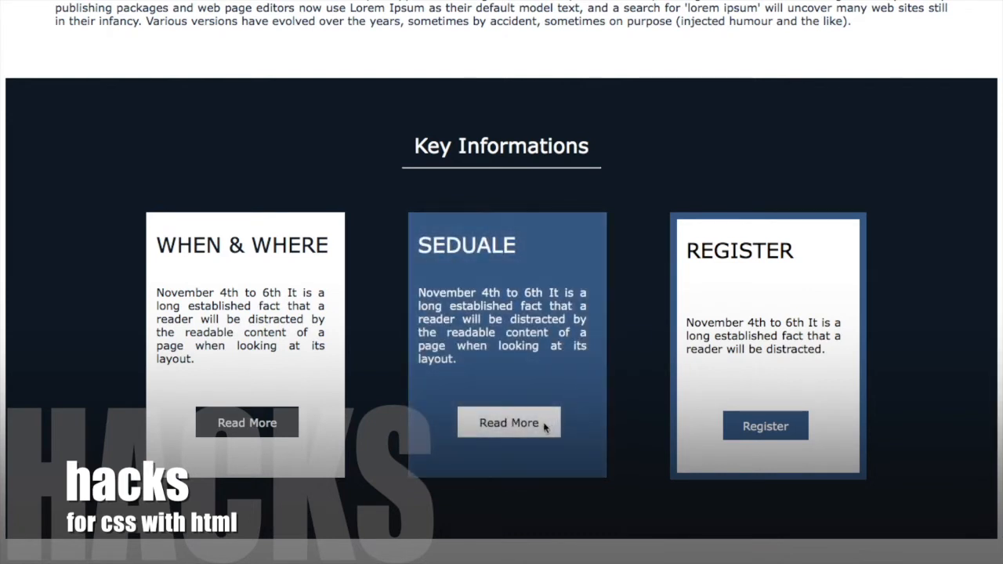
mouse_move(618, 398)
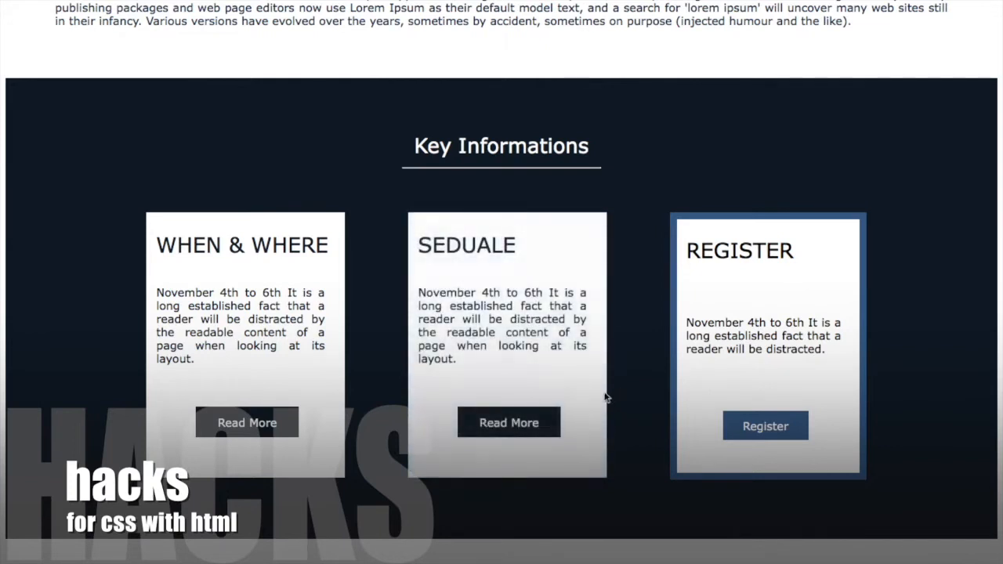
mouse_move(608, 395)
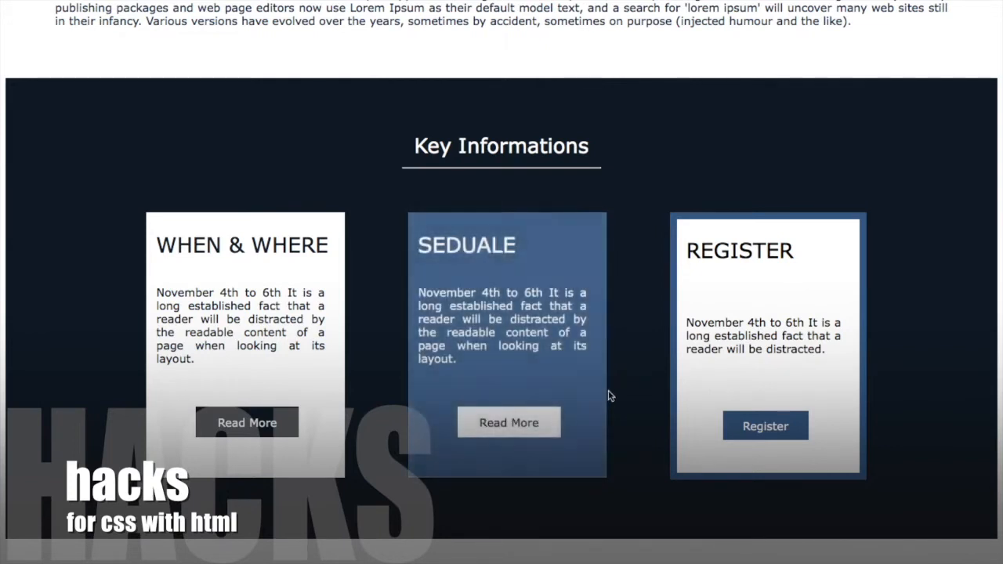
mouse_move(434, 399)
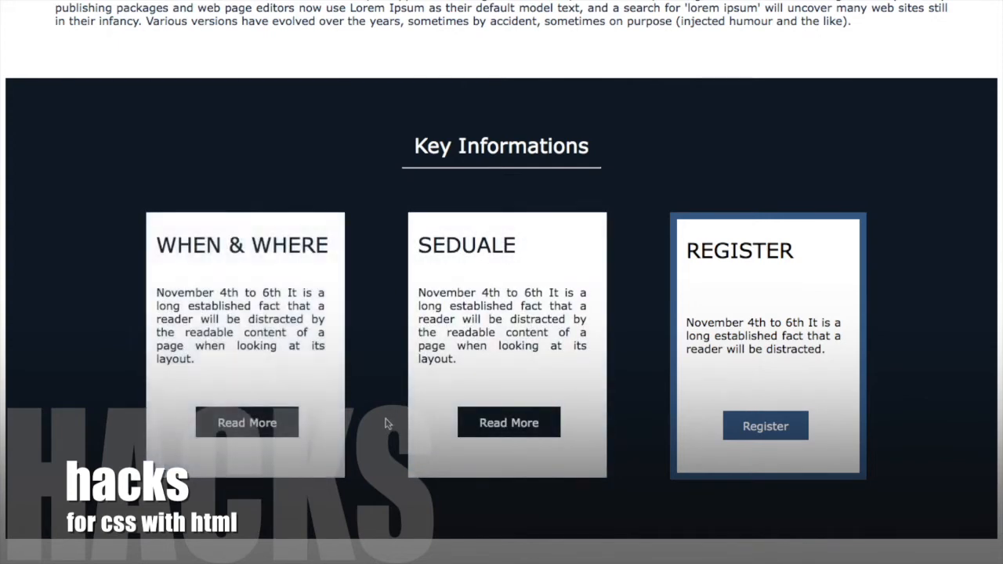
scroll(down, 3)
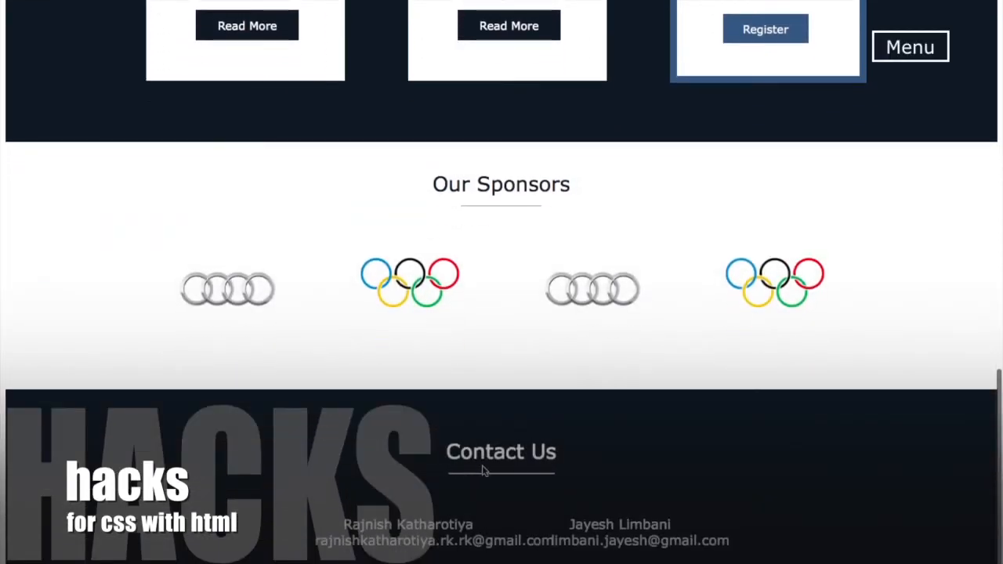
mouse_move(570, 414)
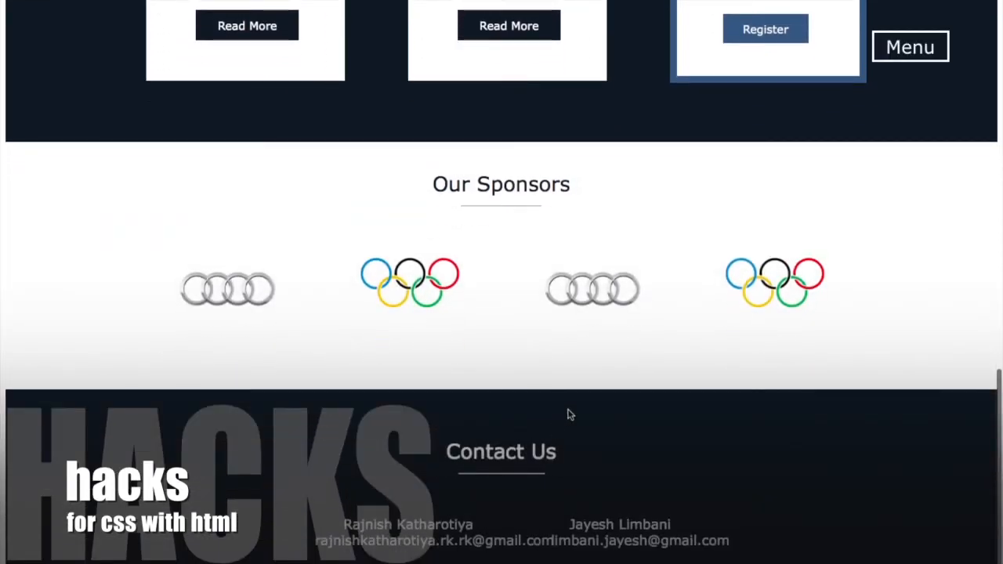
mouse_move(550, 377)
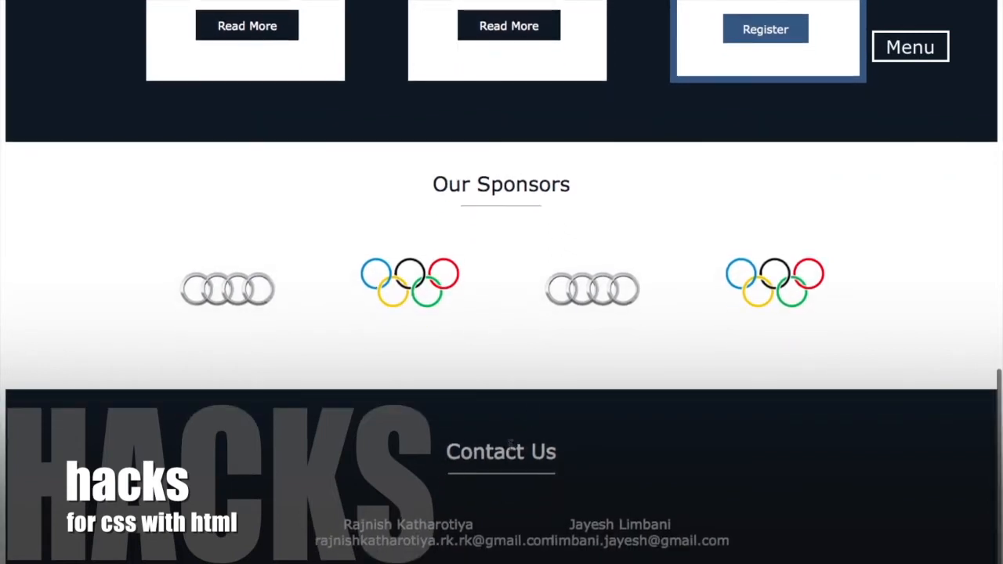
mouse_move(529, 442)
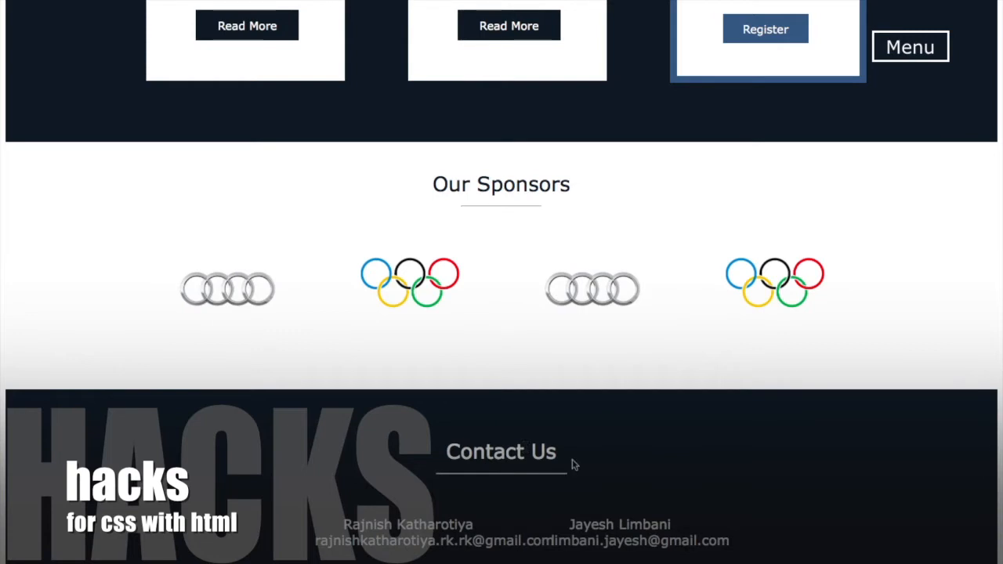
mouse_move(590, 458)
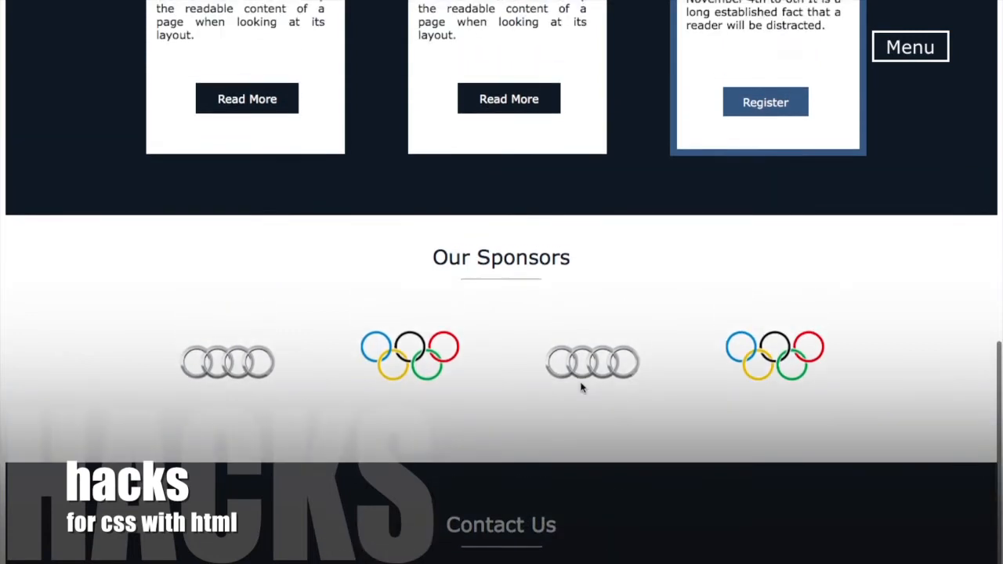
scroll(down, 3)
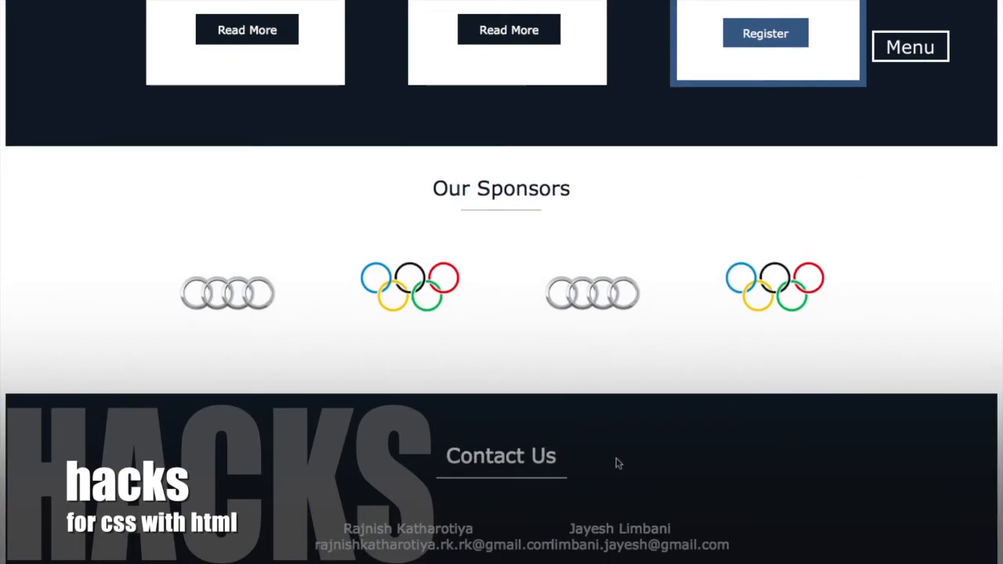
mouse_move(505, 414)
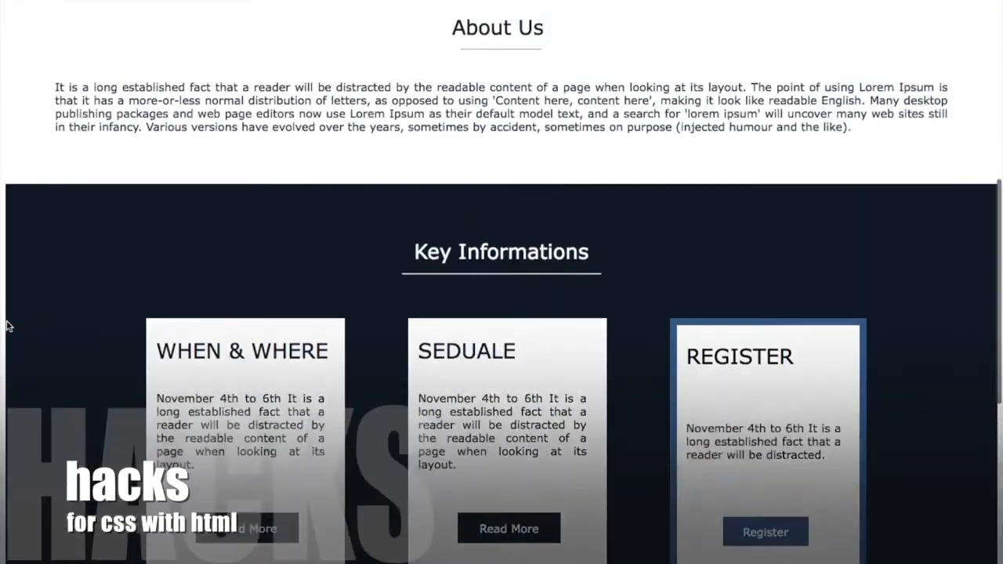
scroll(up, 3)
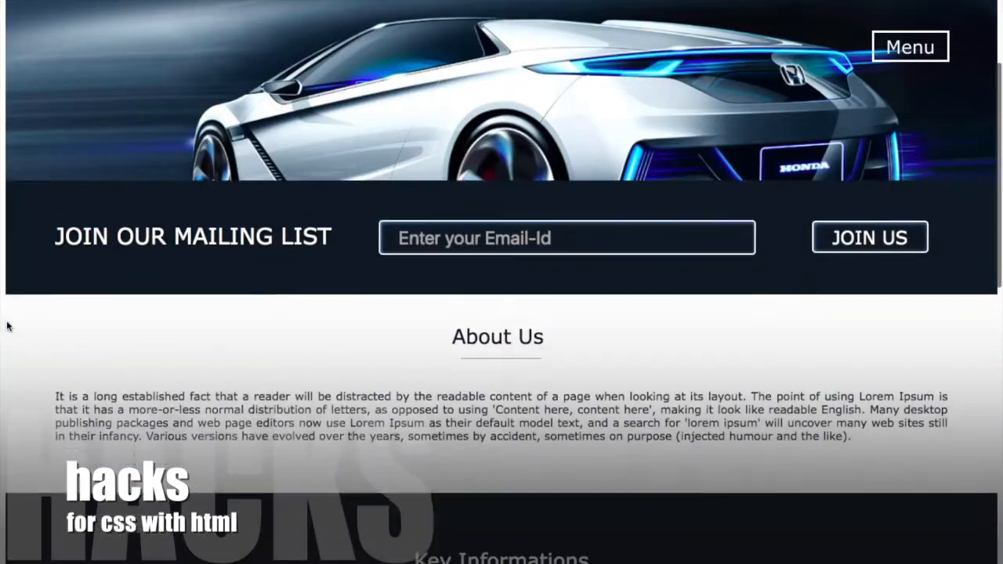
scroll(down, 3)
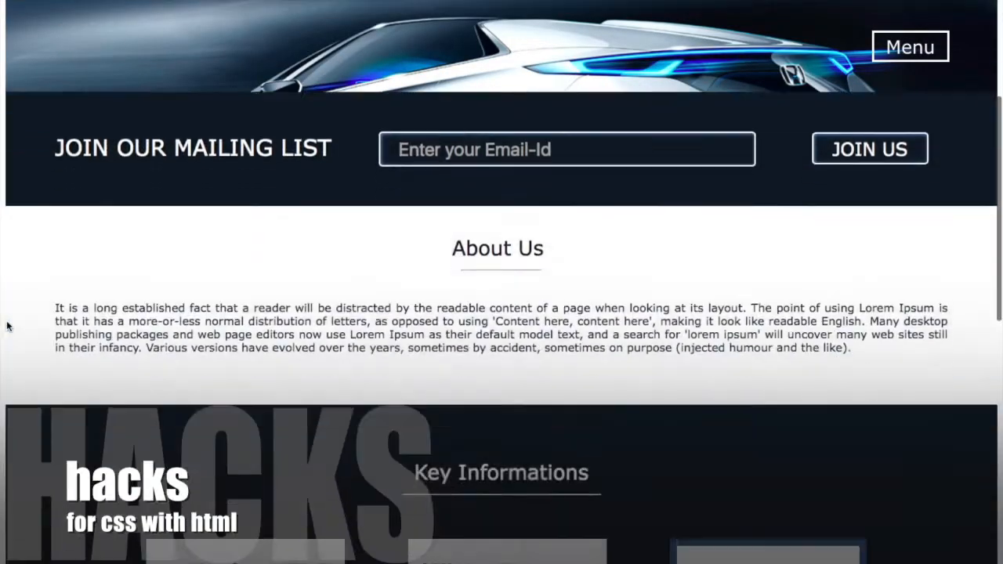
scroll(down, 3)
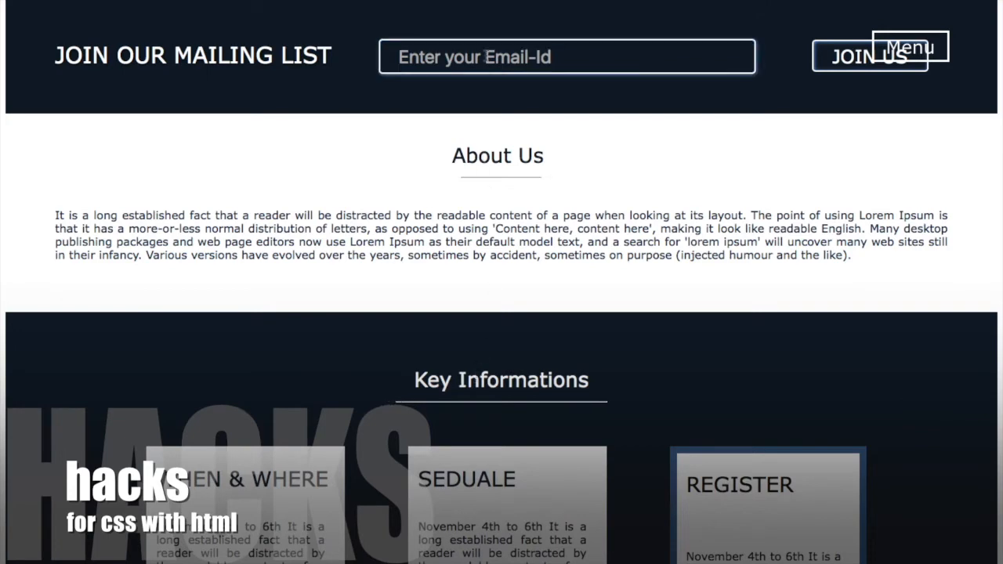
mouse_move(542, 431)
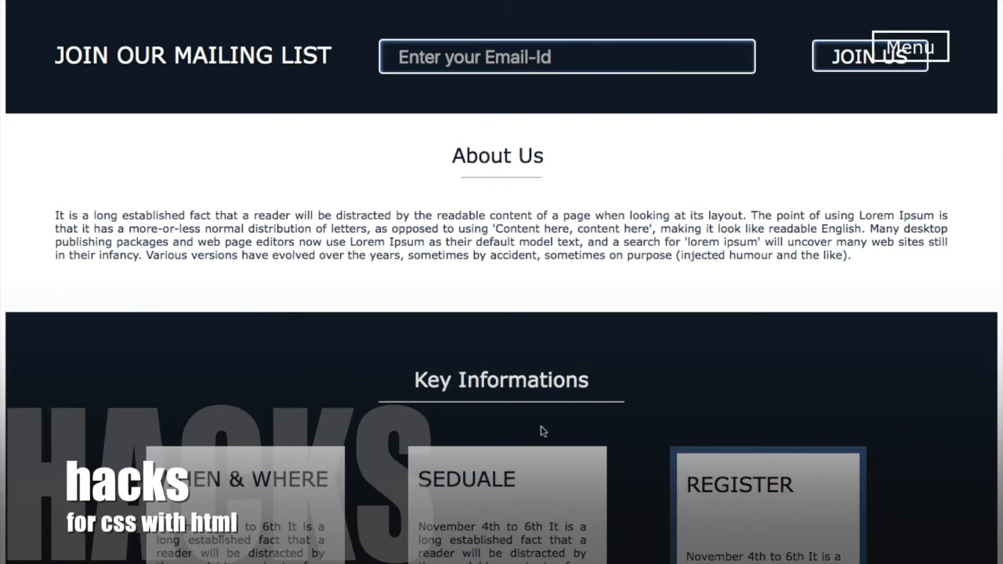
scroll(down, 3)
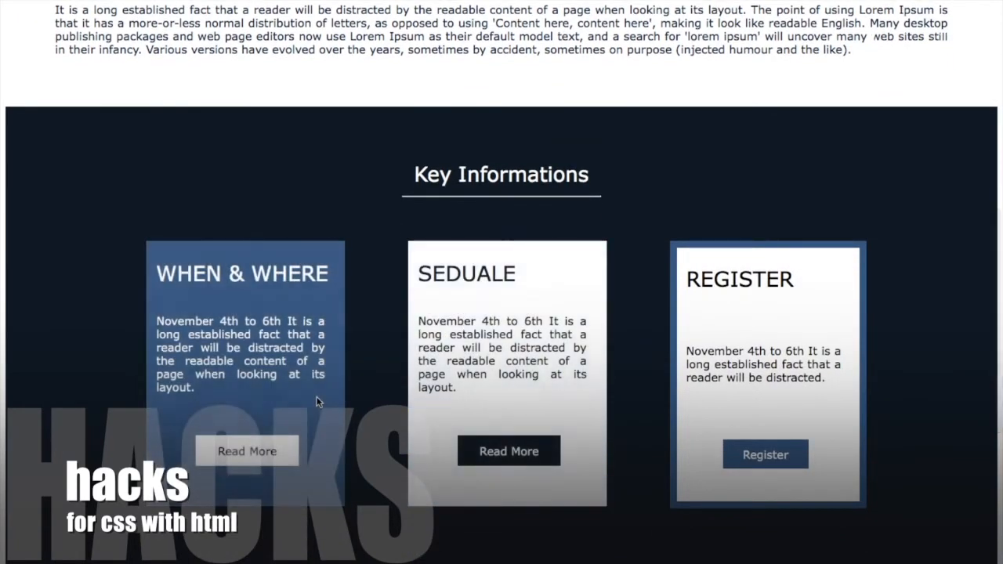
scroll(down, 3)
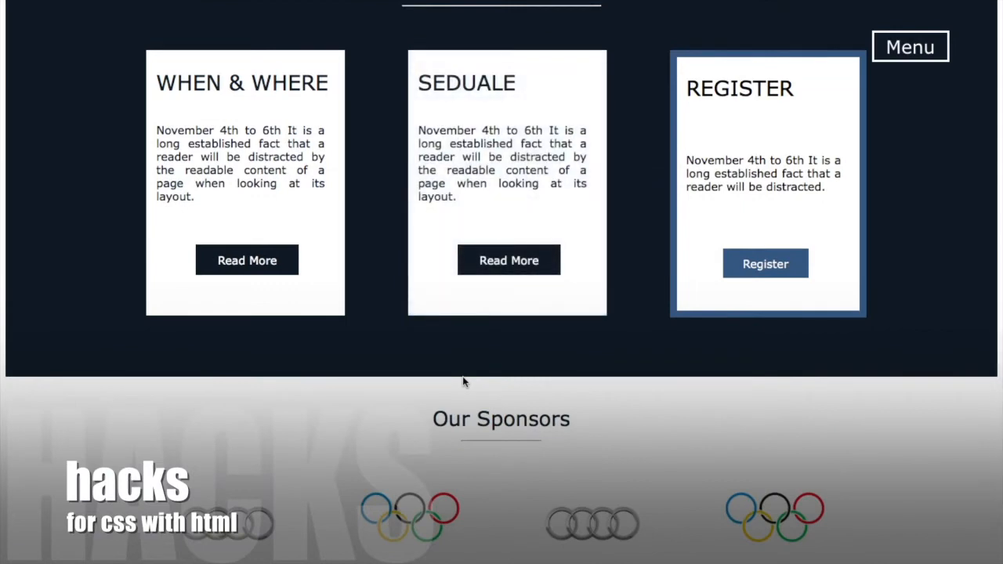
scroll(up, 3)
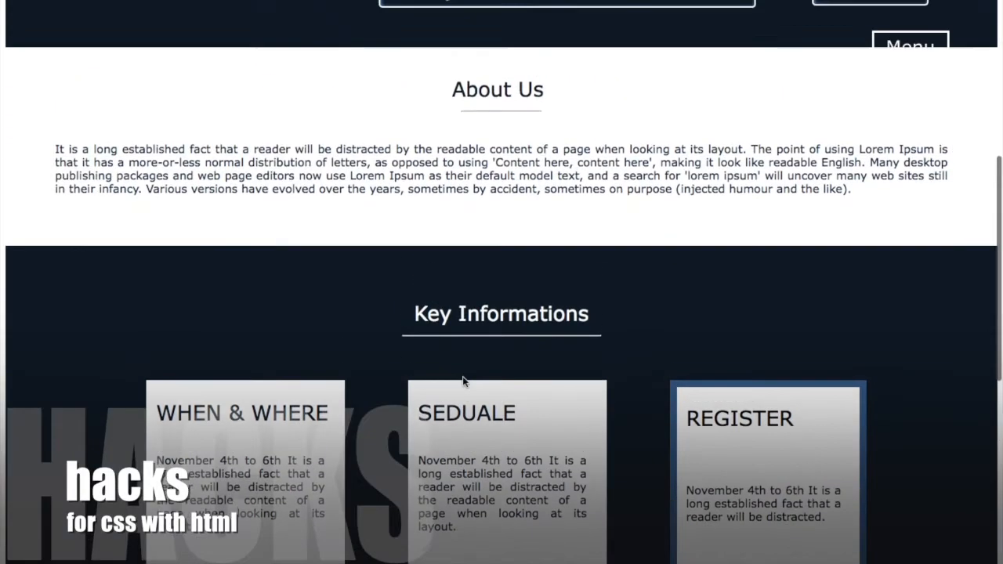
scroll(up, 3)
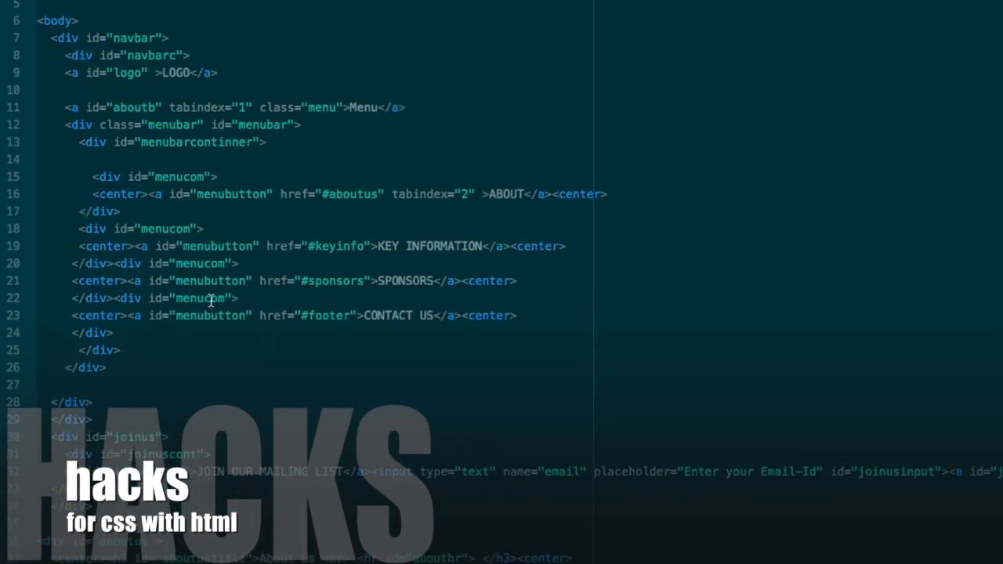
mouse_move(138, 156)
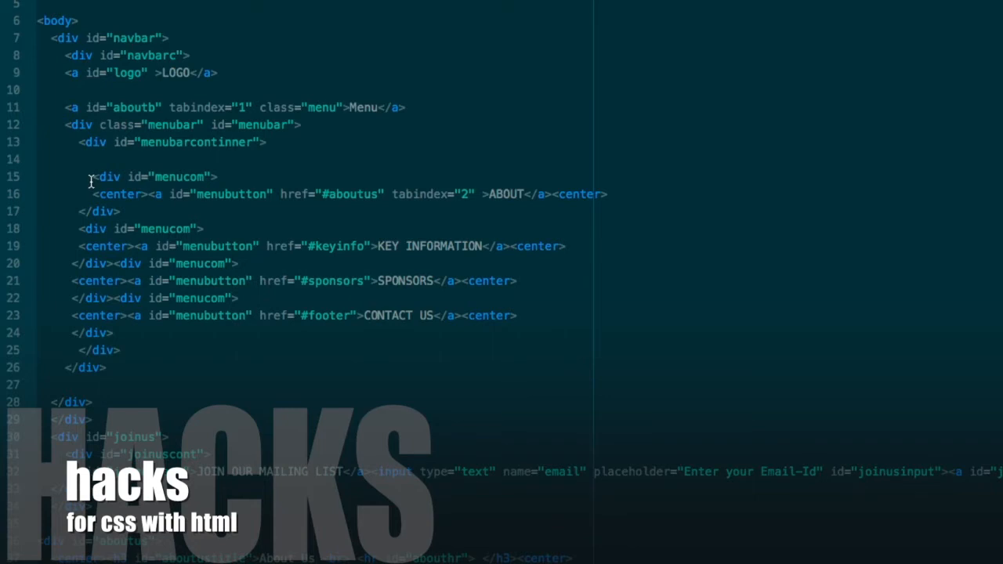
mouse_move(65, 125)
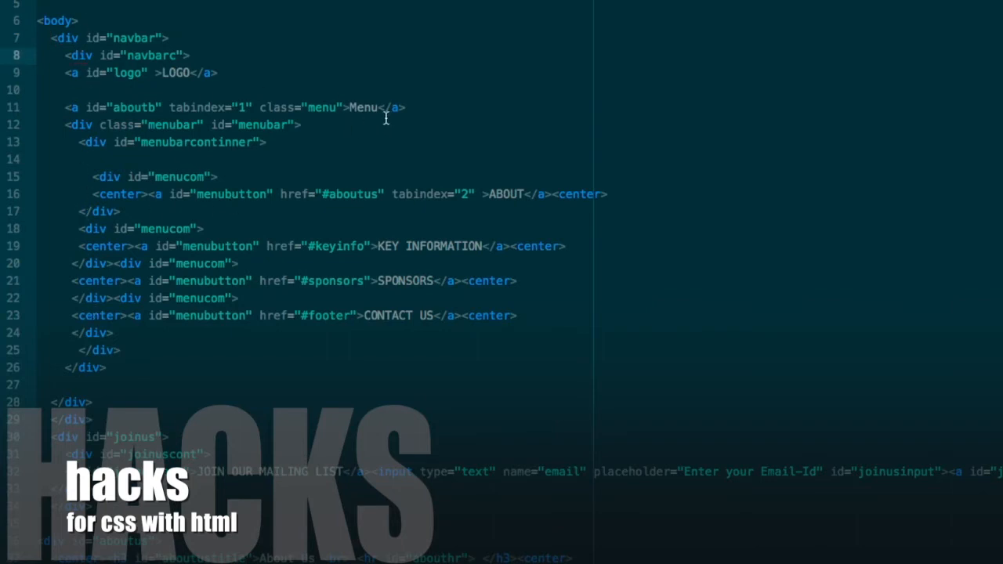
mouse_move(144, 357)
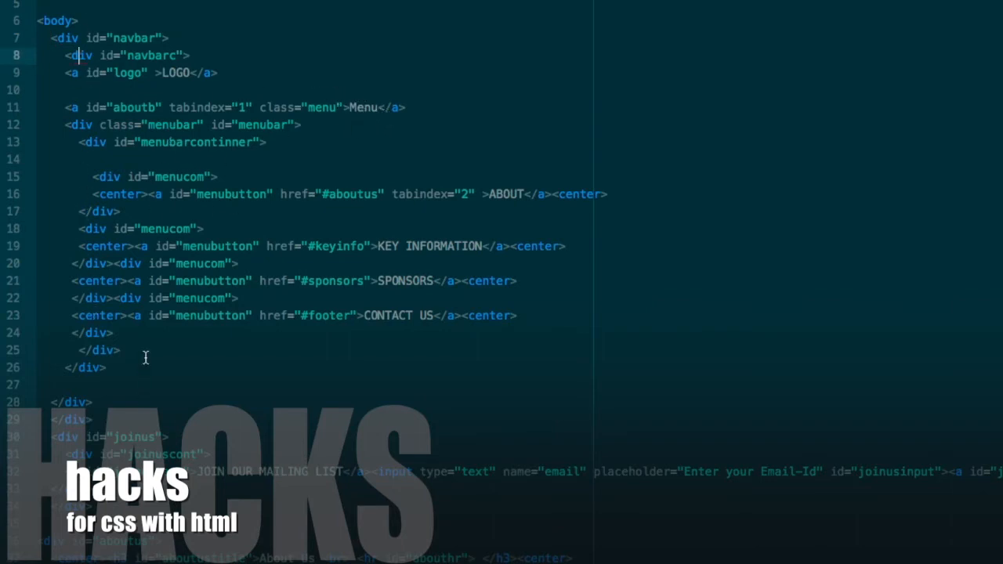
mouse_move(254, 147)
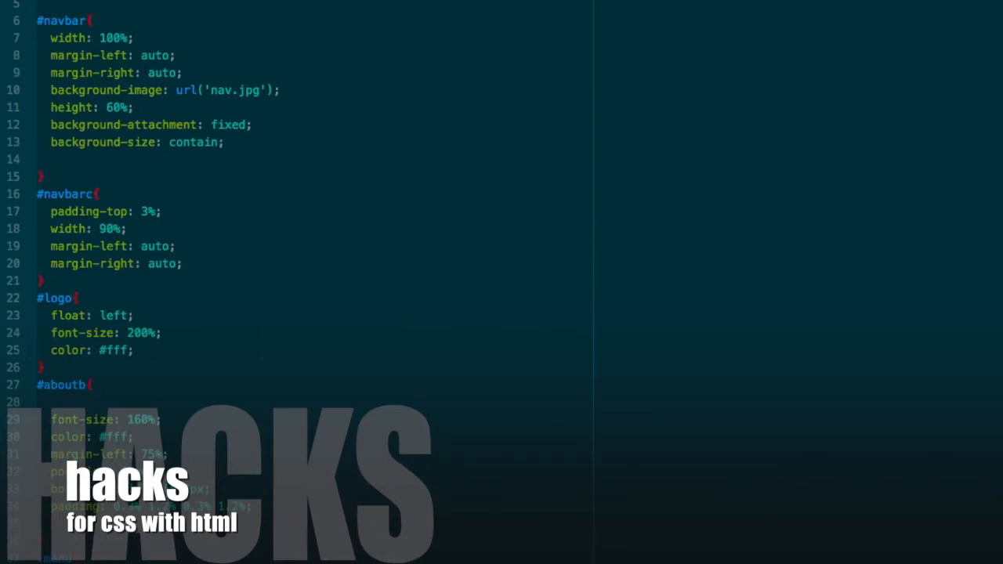
Scroll main.css to the hidden #menubar rule and the .menu: + #menubar rule that reveals it
scroll(down, 3)
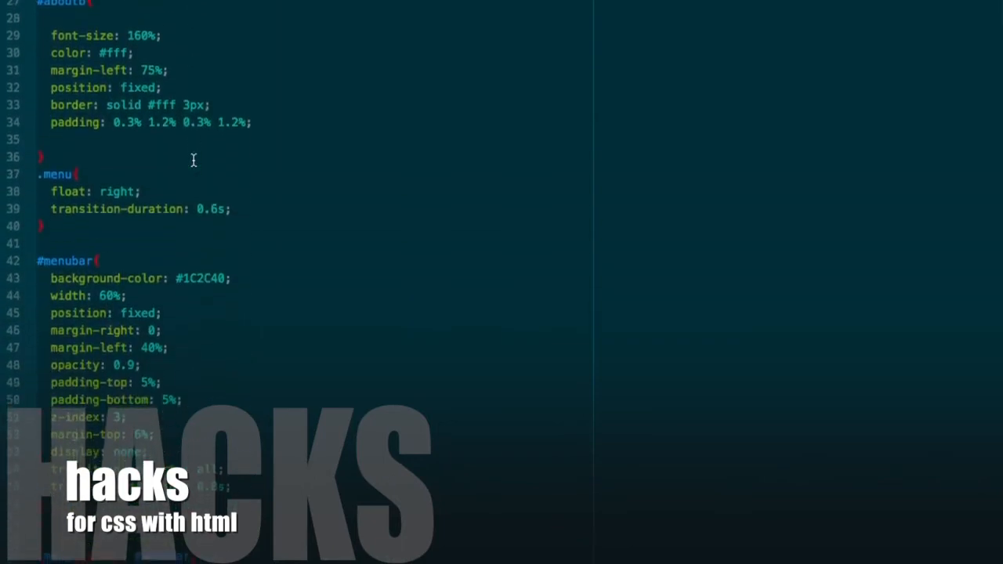
scroll(down, 3)
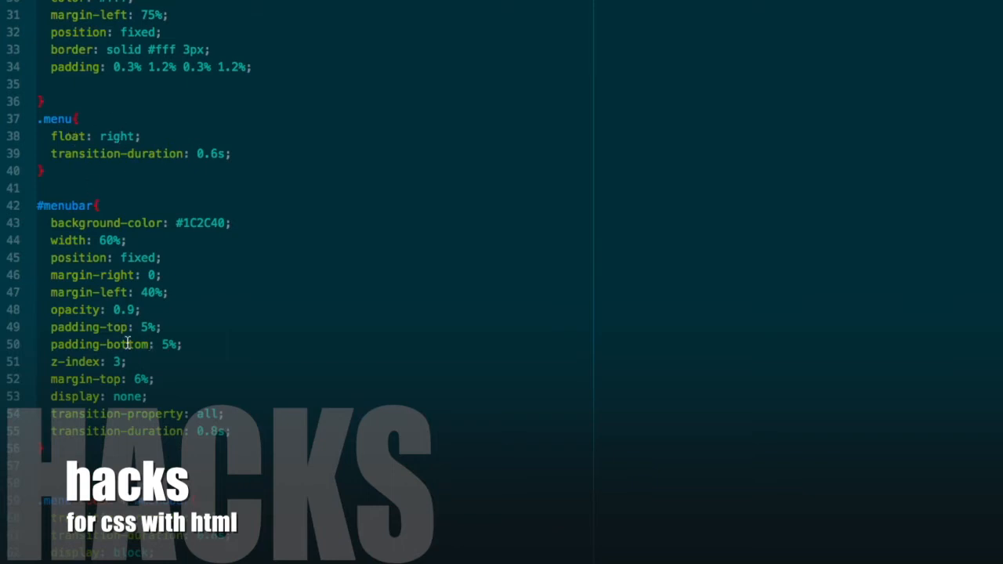
scroll(down, 3)
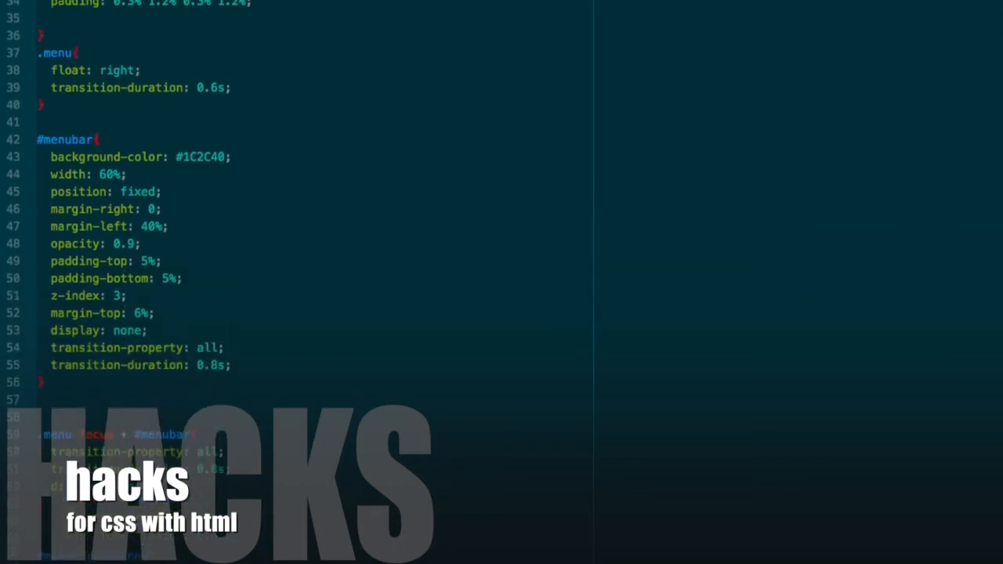
scroll(down, 3)
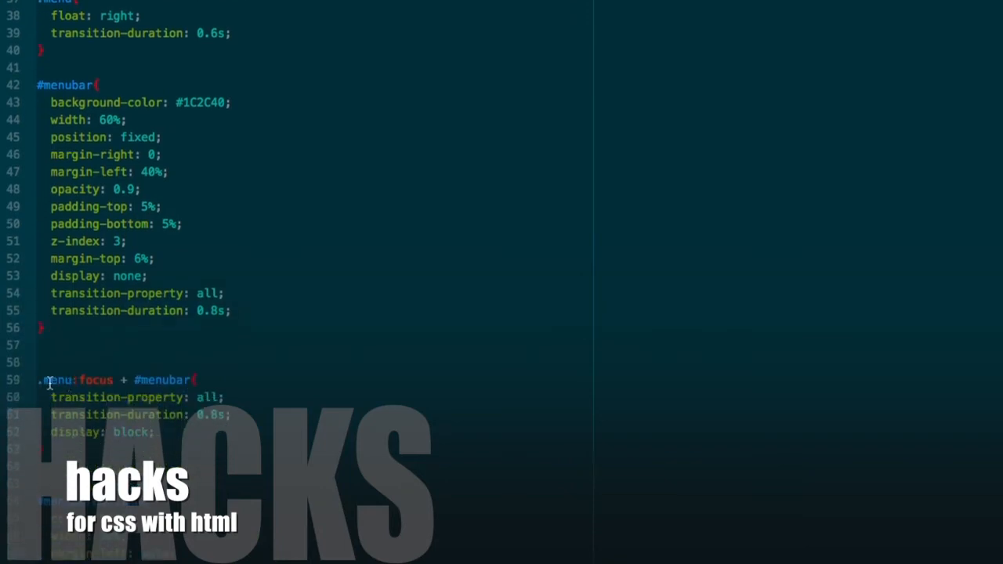
mouse_move(55, 387)
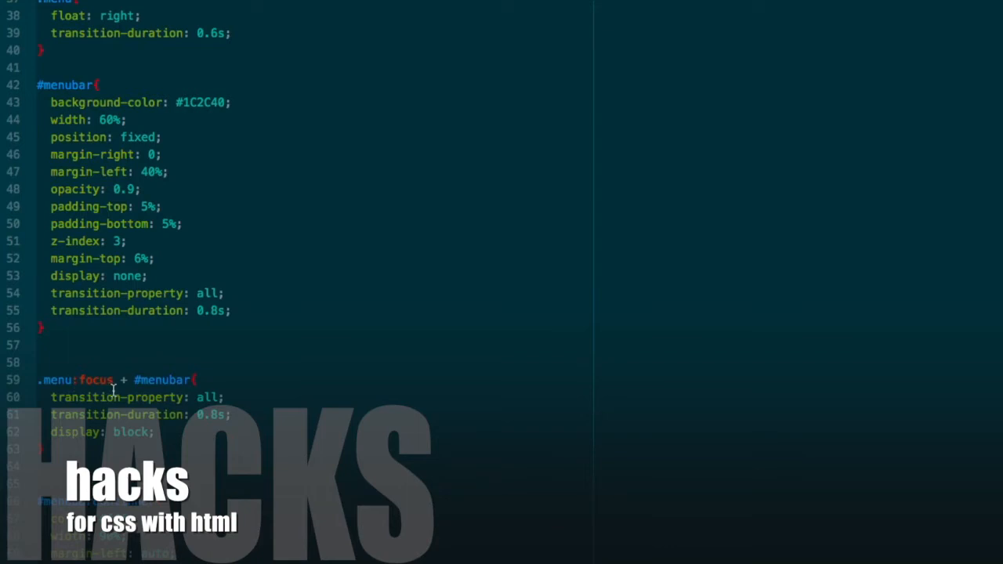
mouse_move(103, 384)
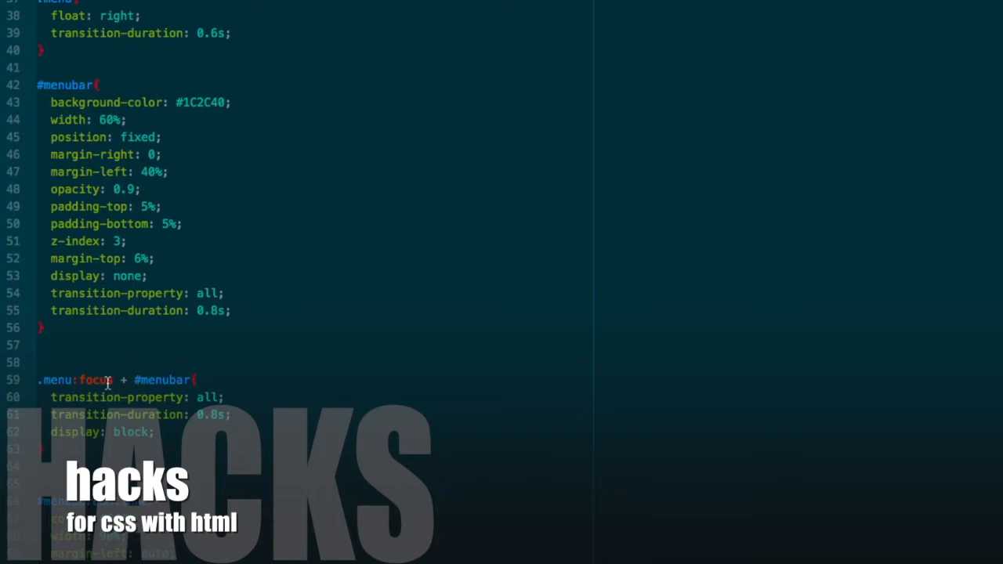
mouse_move(125, 381)
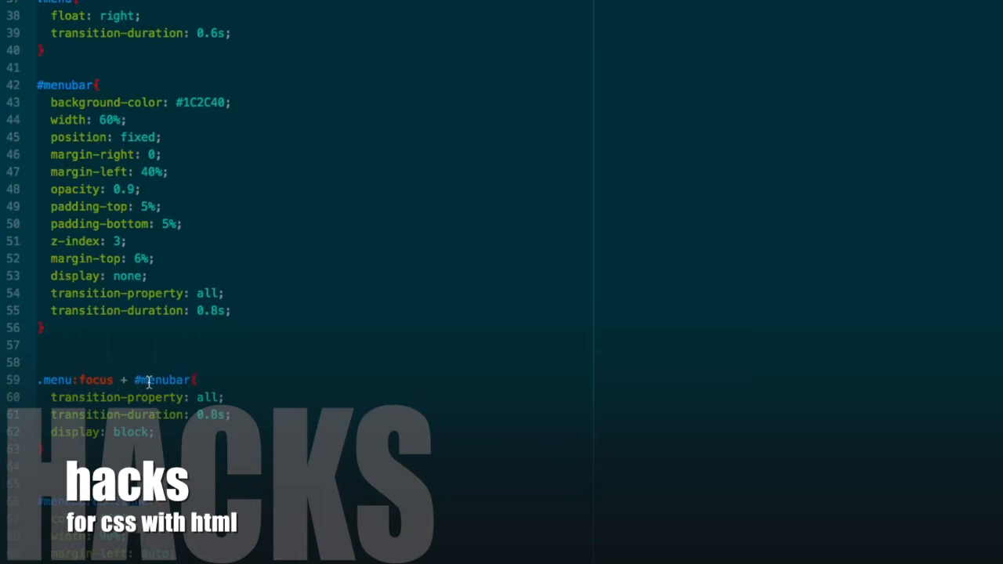
mouse_move(185, 381)
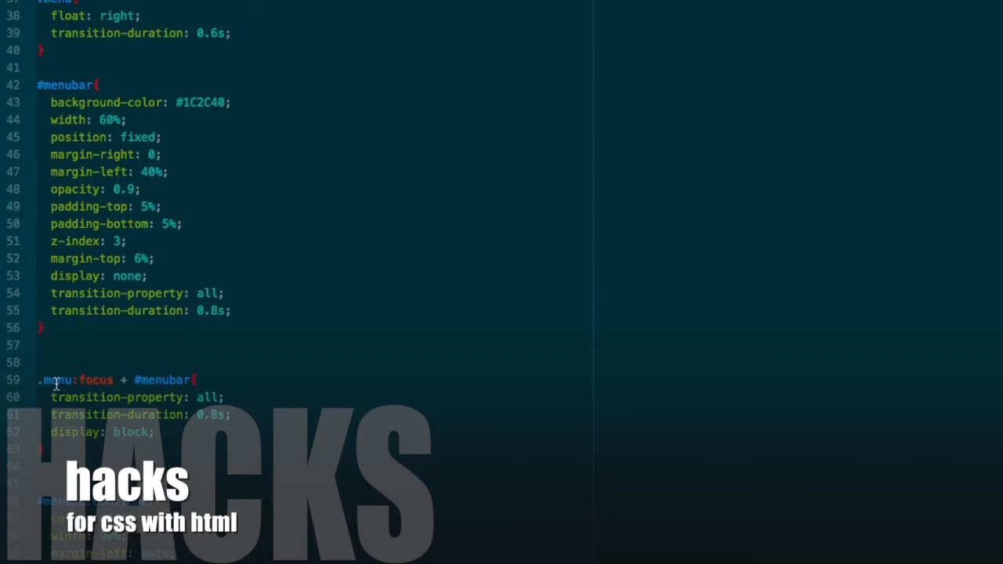
mouse_move(91, 382)
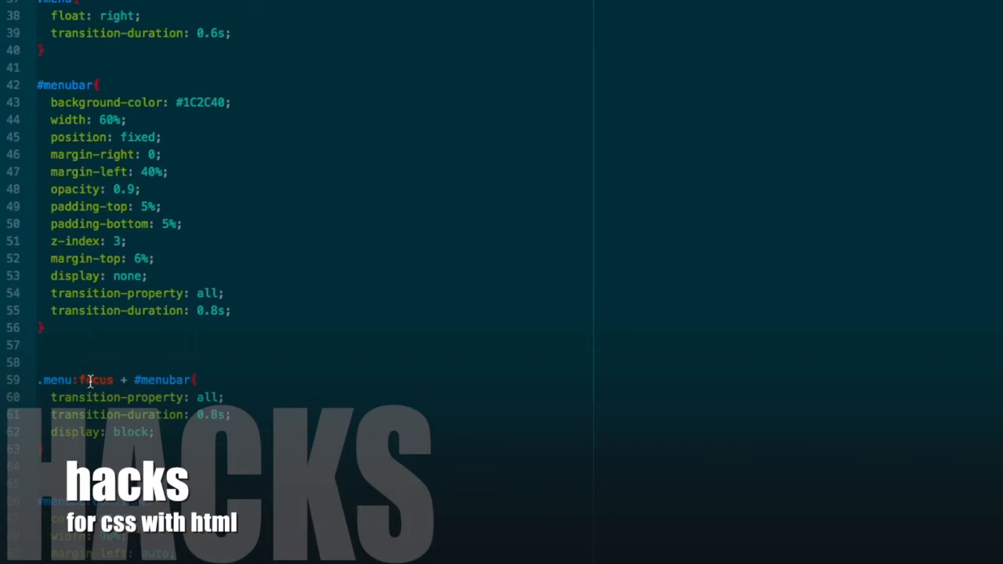
mouse_move(66, 383)
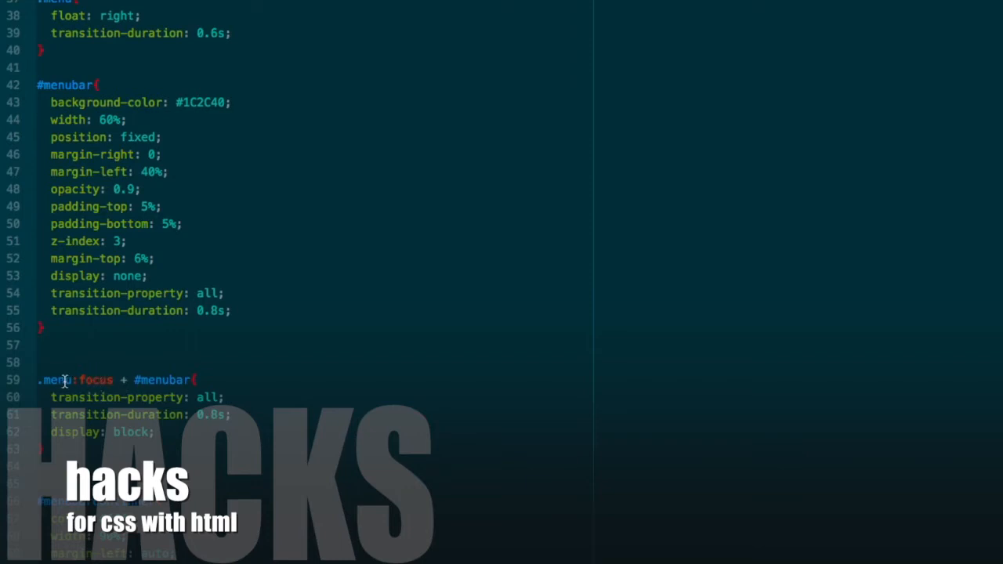
mouse_move(88, 379)
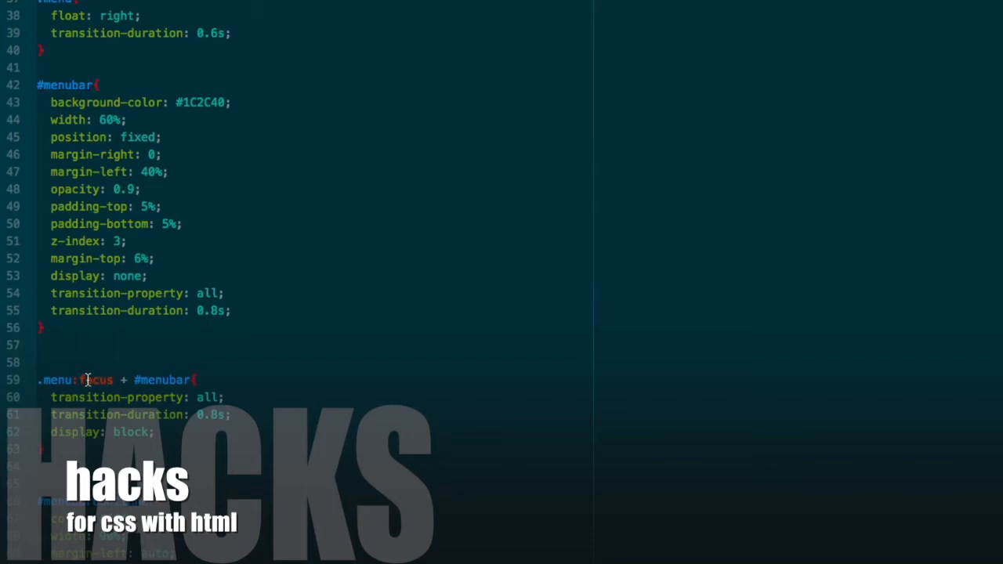
mouse_move(163, 381)
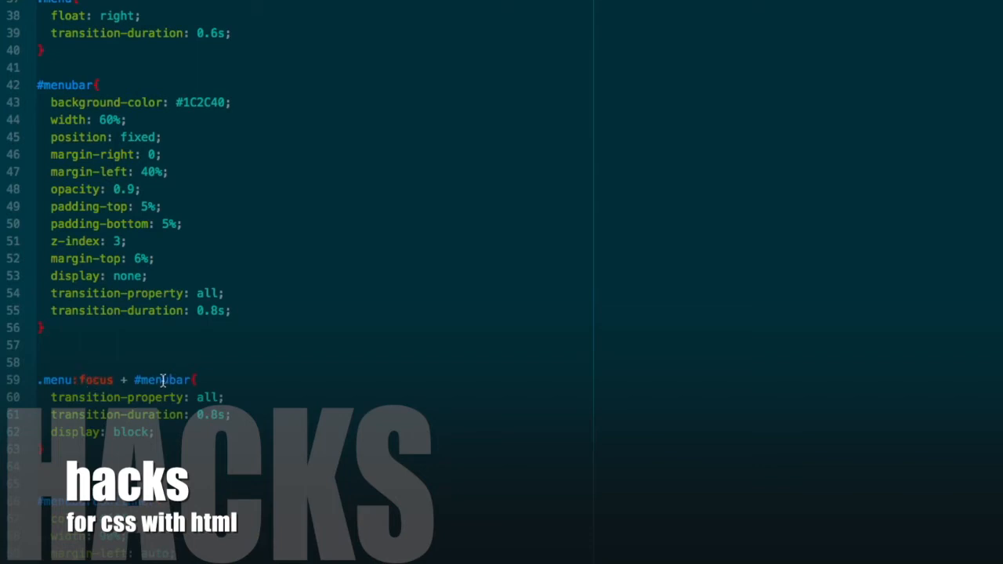
mouse_move(93, 381)
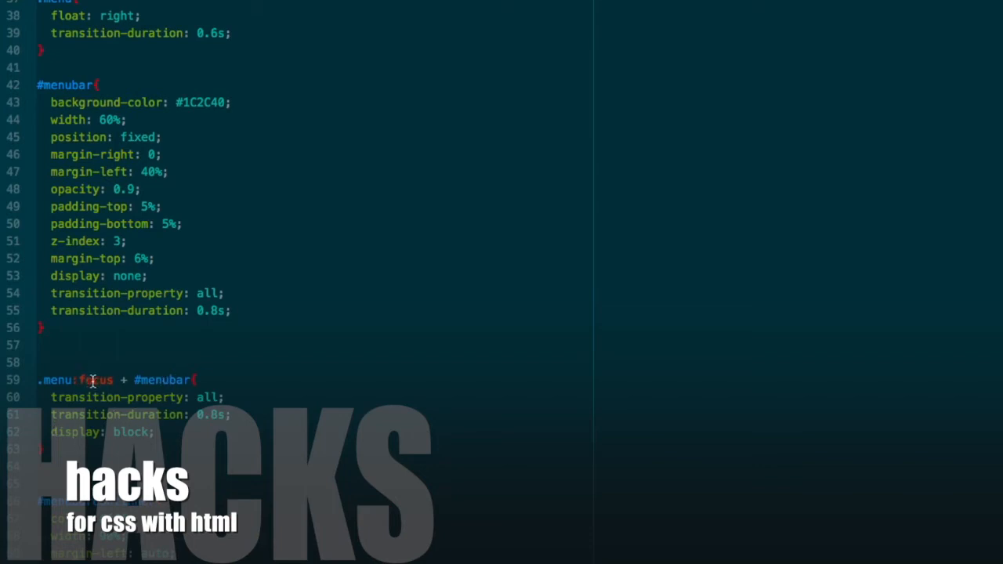
mouse_move(69, 381)
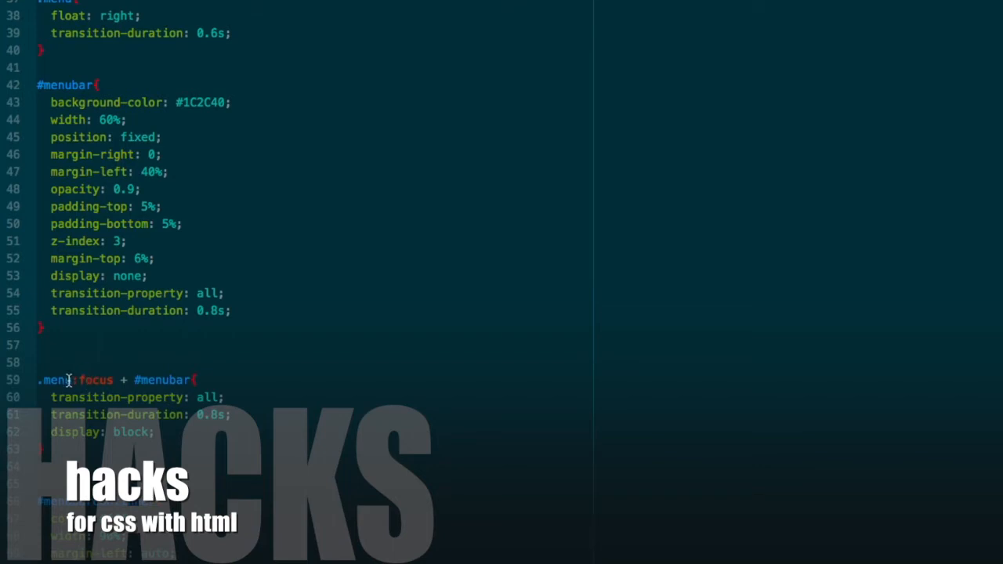
mouse_move(163, 379)
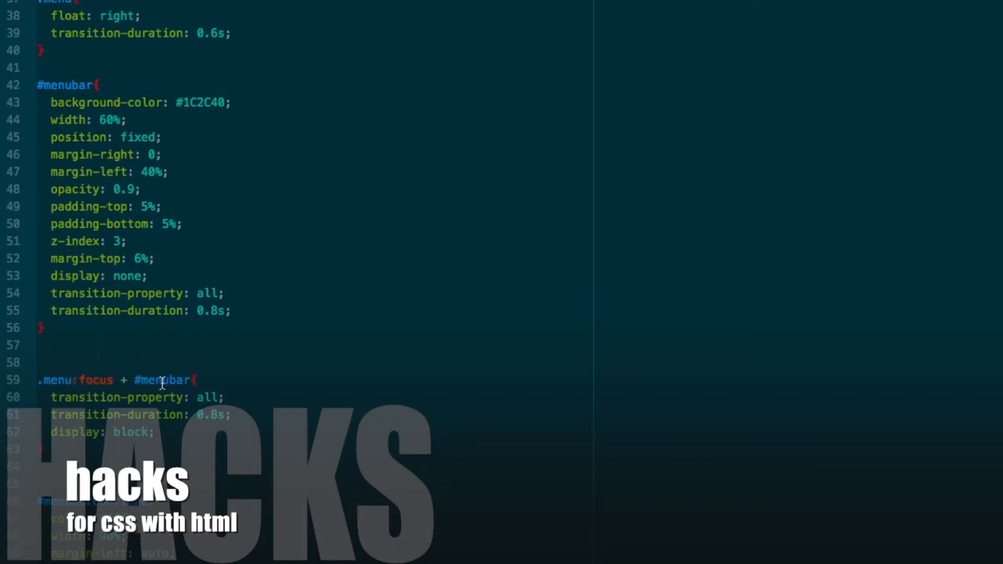
mouse_move(169, 386)
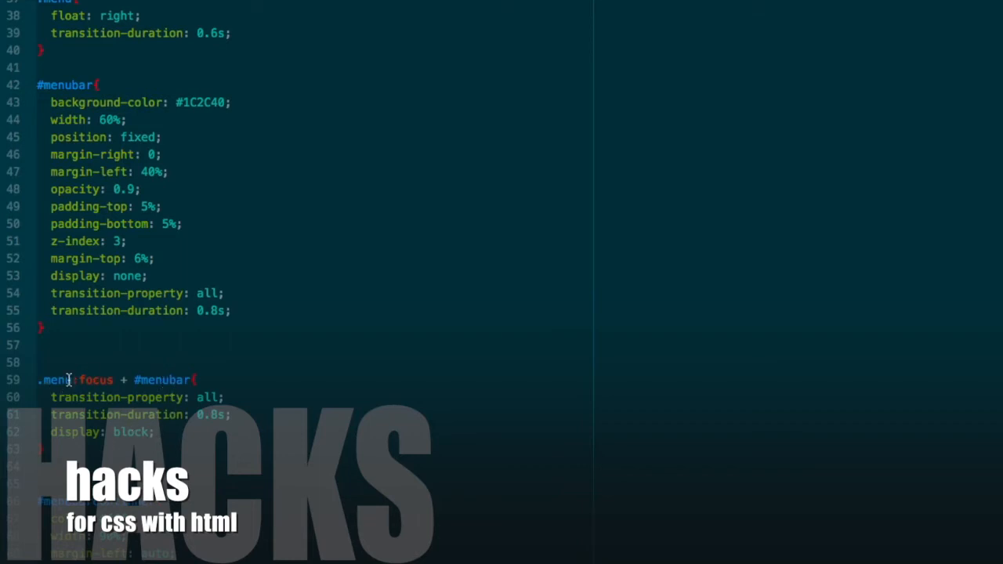
mouse_move(150, 381)
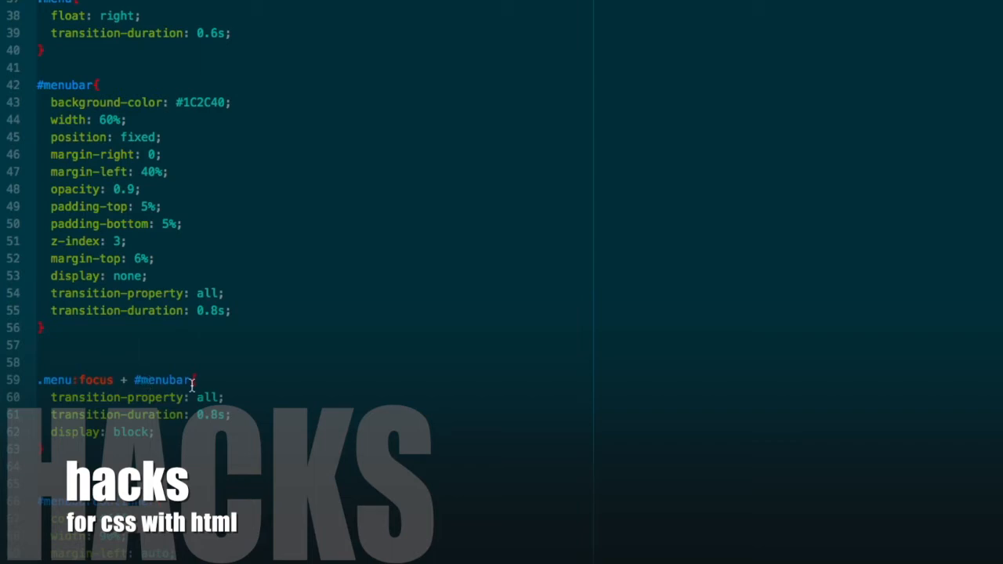
scroll(down, 3)
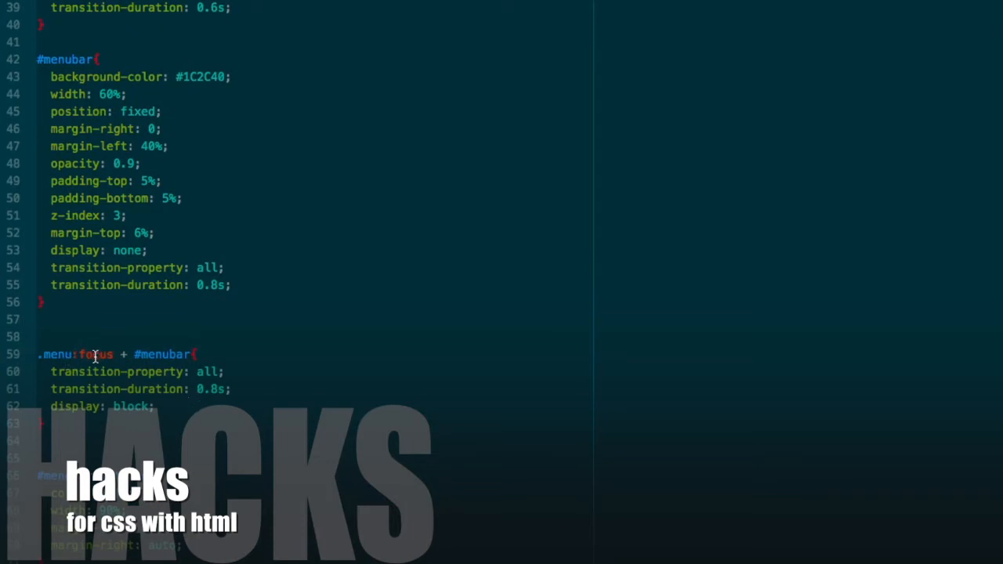
mouse_move(82, 360)
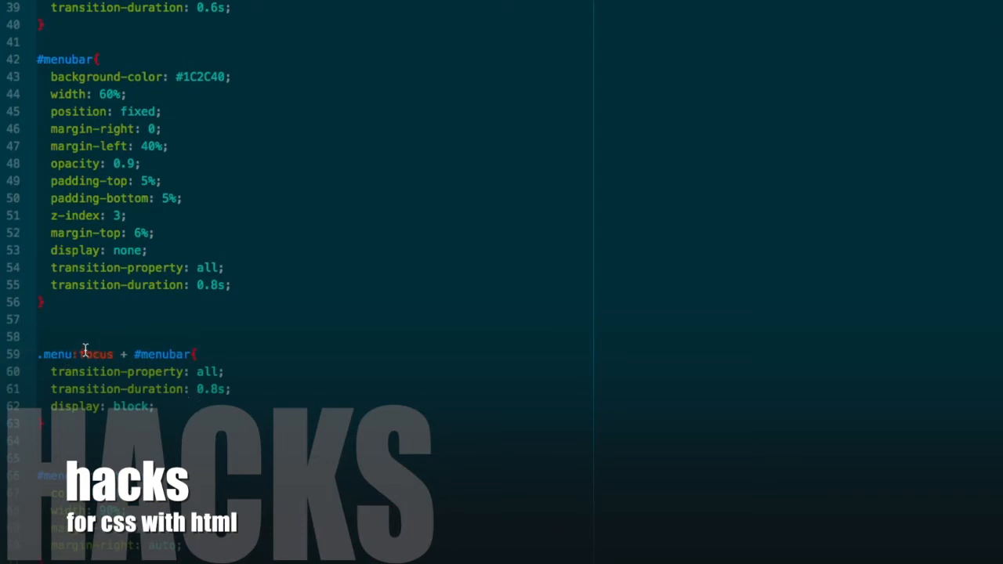
mouse_move(92, 358)
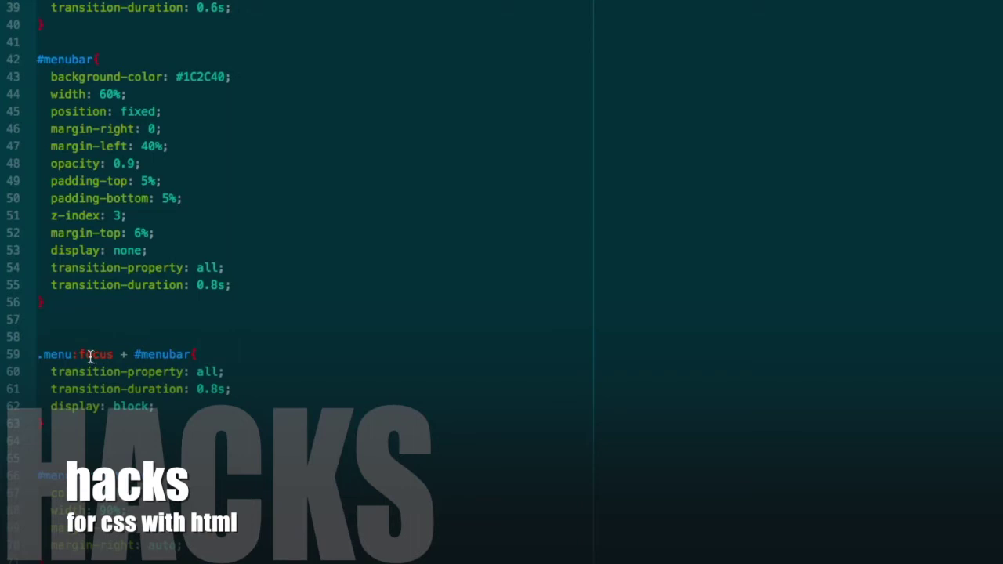
mouse_move(160, 369)
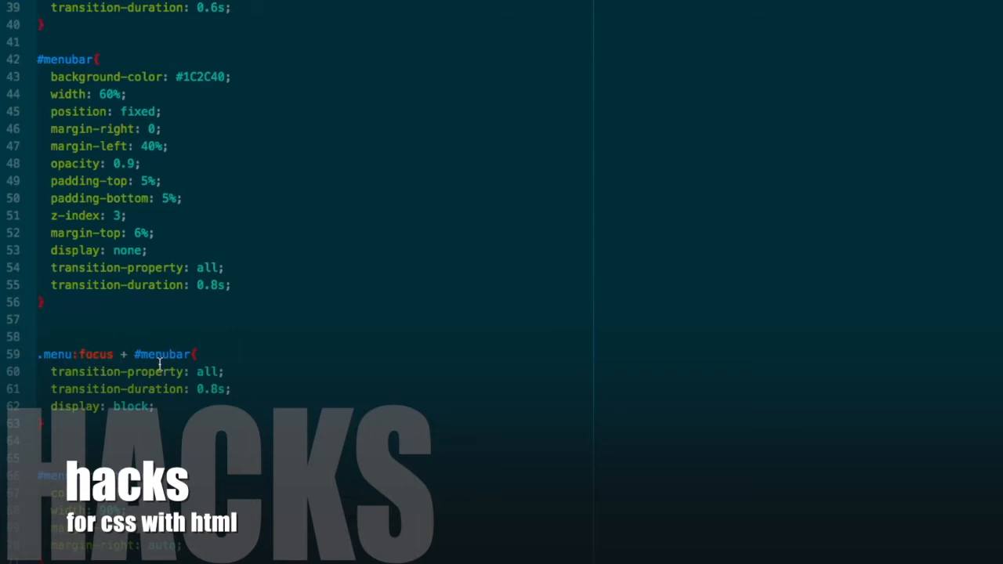
mouse_move(163, 388)
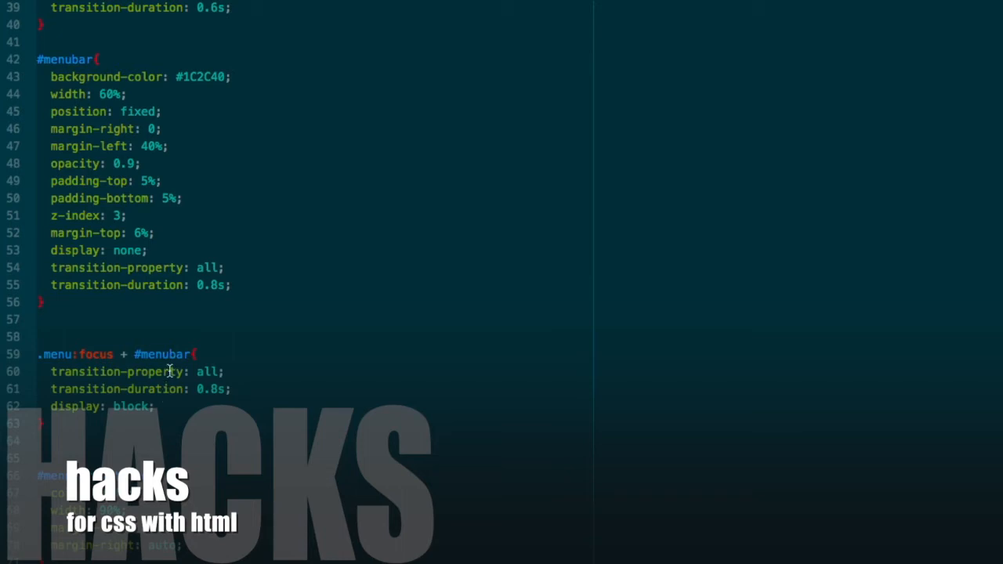
mouse_move(157, 378)
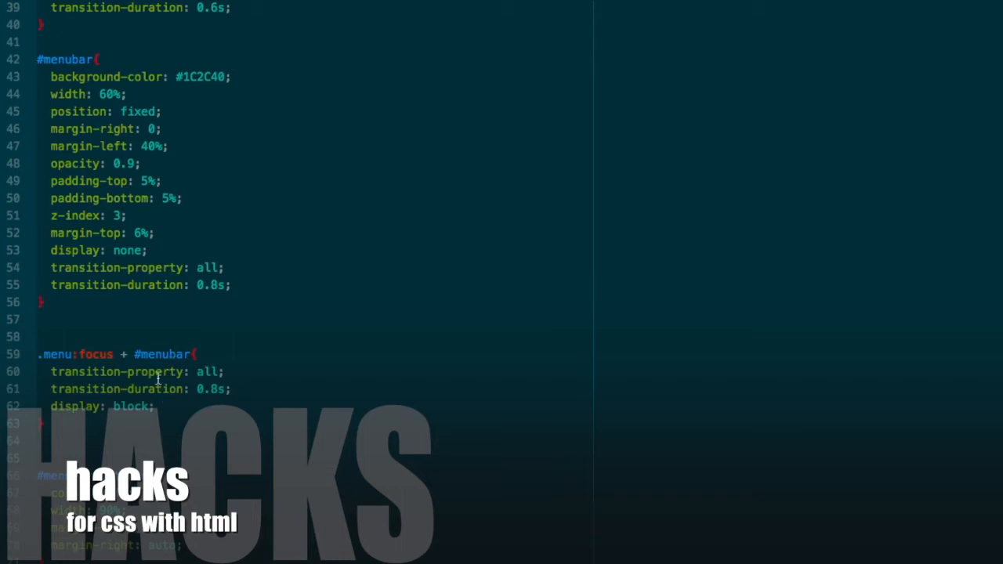
scroll(down, 3)
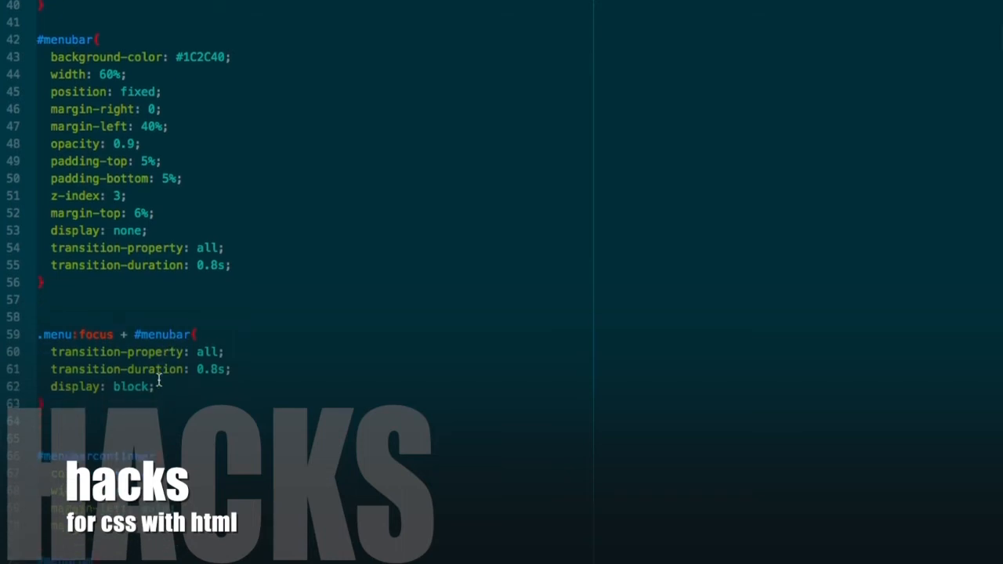
scroll(down, 3)
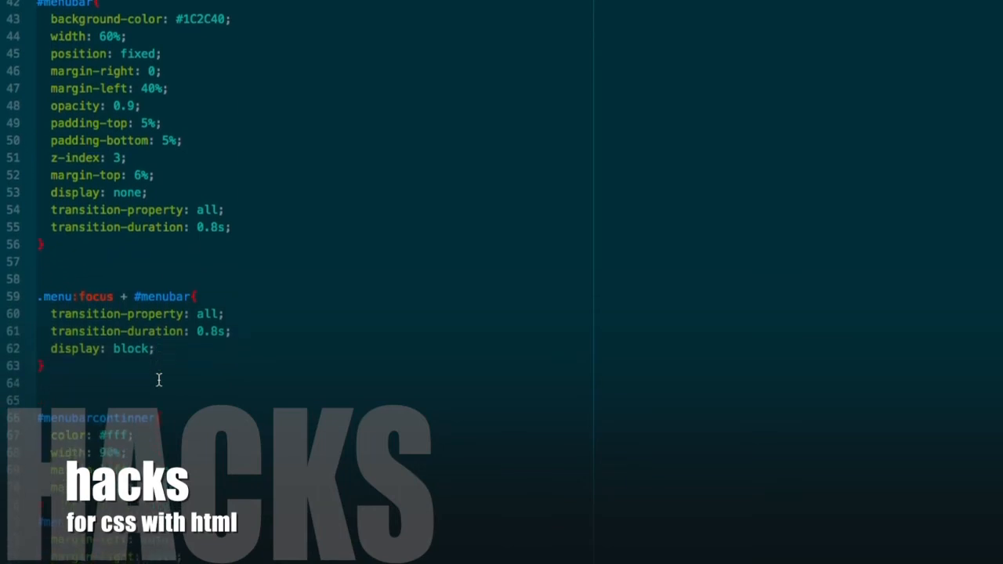
mouse_move(147, 348)
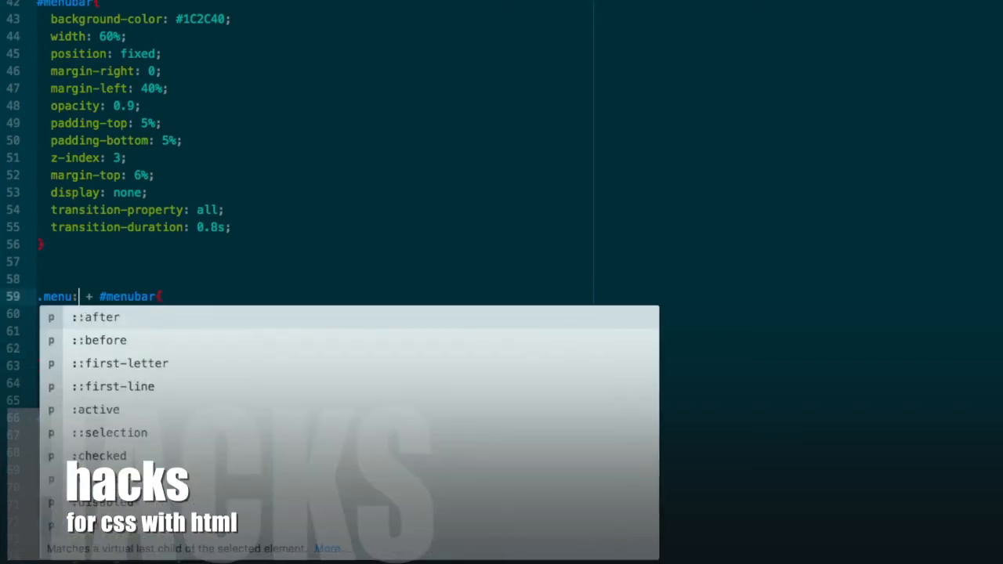
Make the selector .menu:hover + #menubar so the menubar is revealed on hover
text(hover)
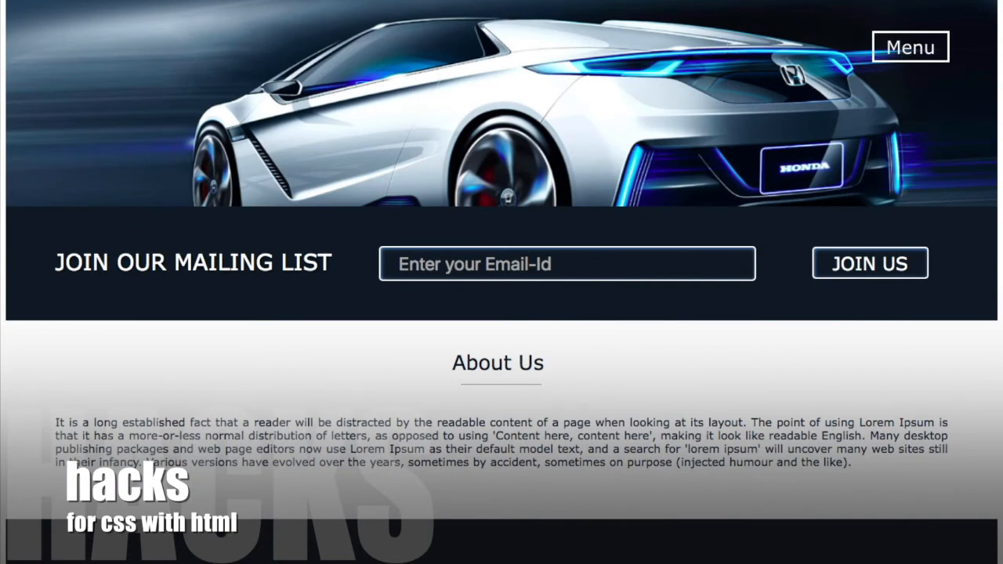
Reload the car demo page and check the Menu link now reveals the menubar on hover
click(910, 47)
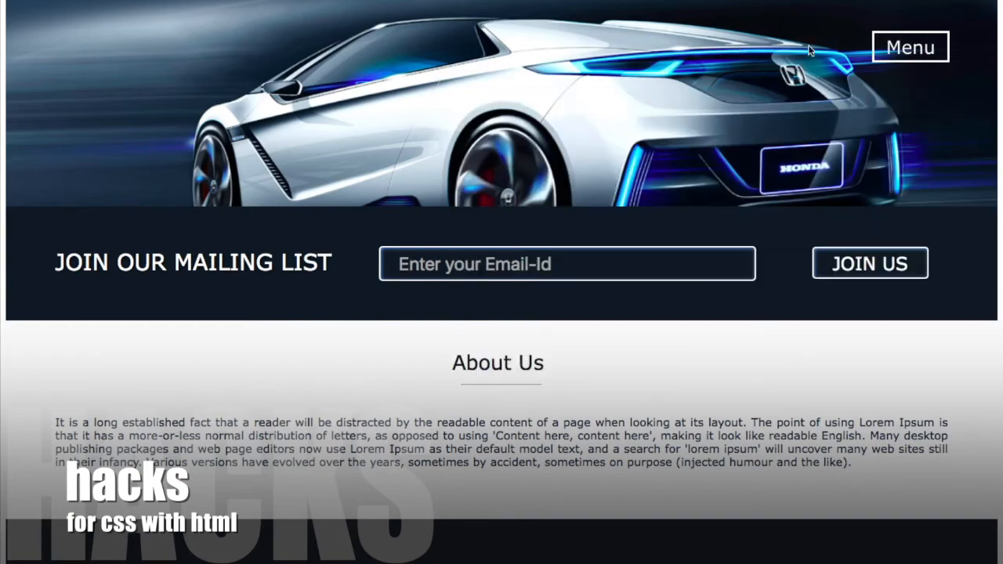
click(910, 47)
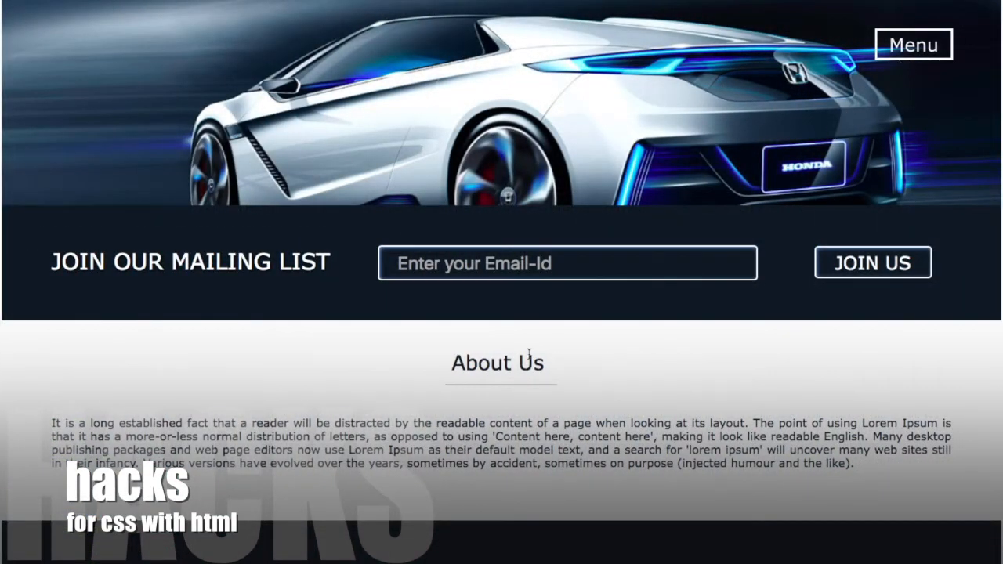
scroll(down, 3)
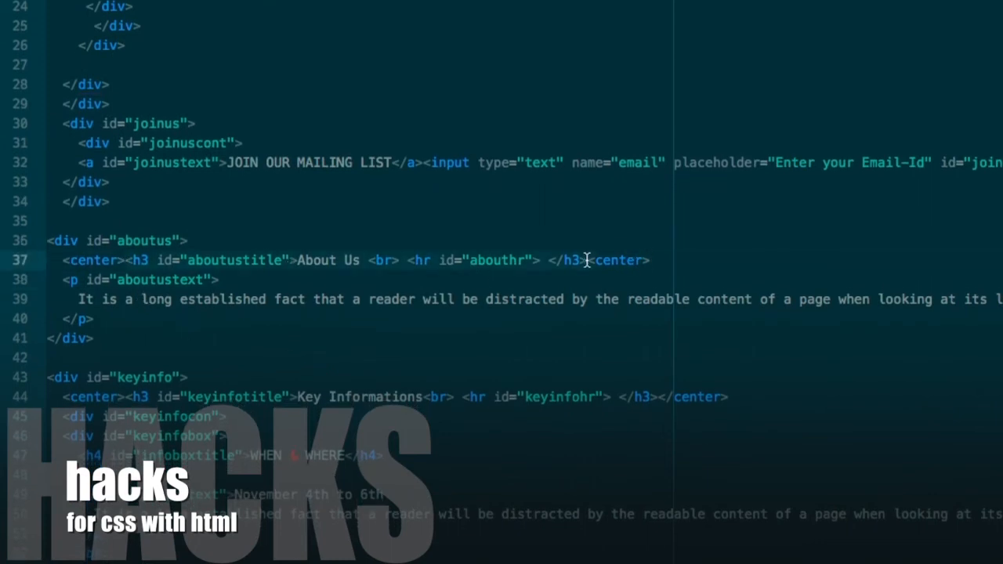
Review the About Us heading markup and its aboutustitle id in index.html
click(204, 279)
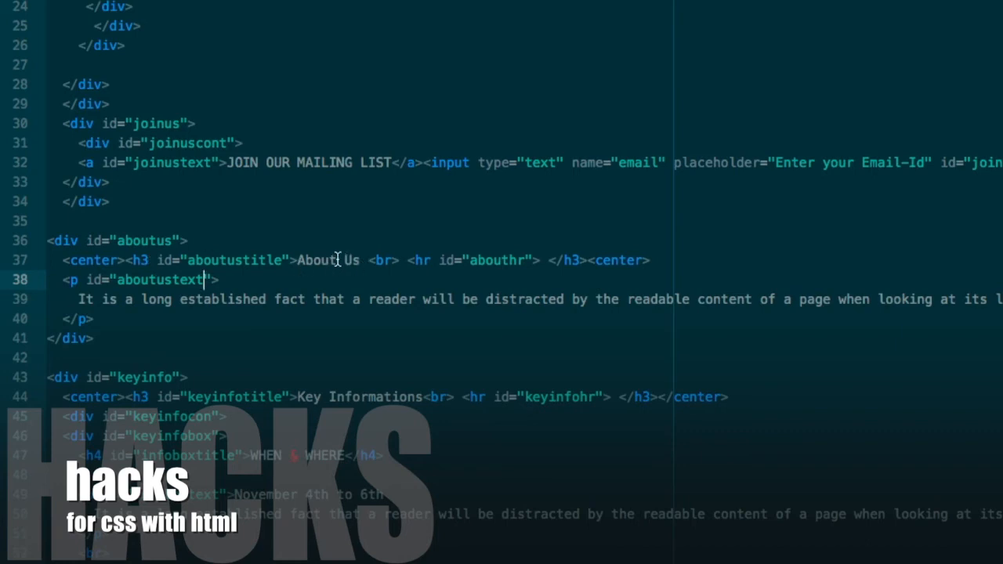
mouse_move(411, 260)
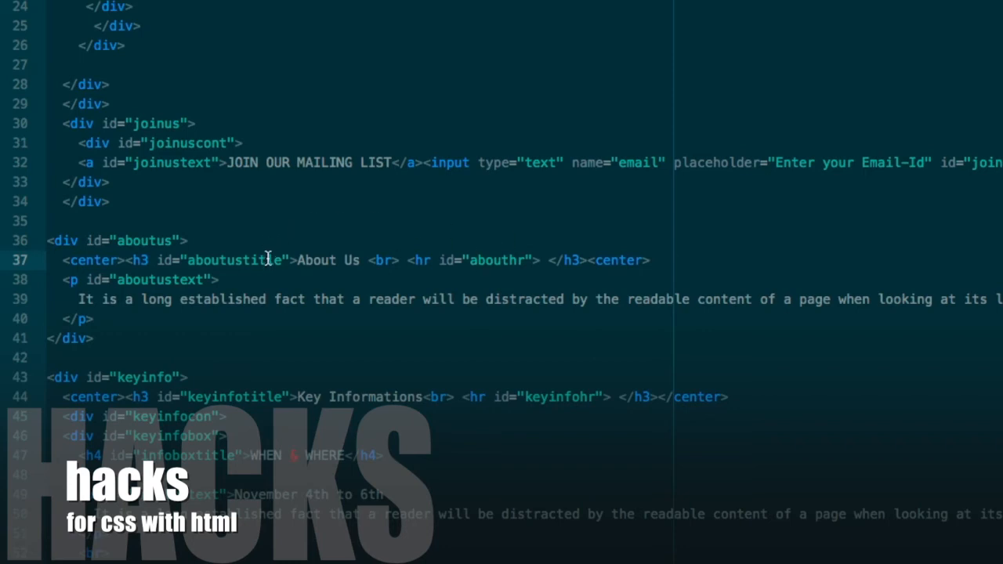
click(477, 260)
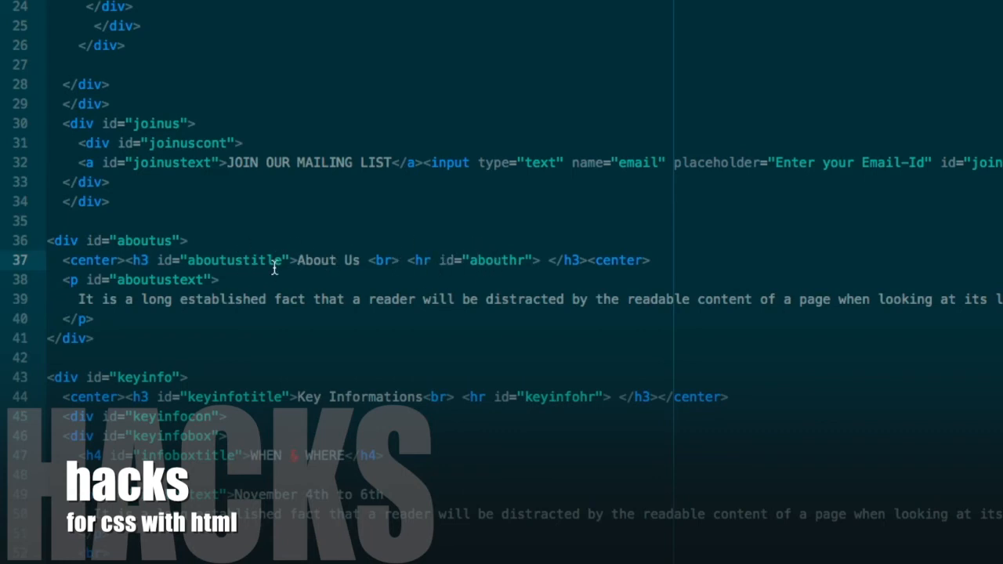
mouse_move(452, 236)
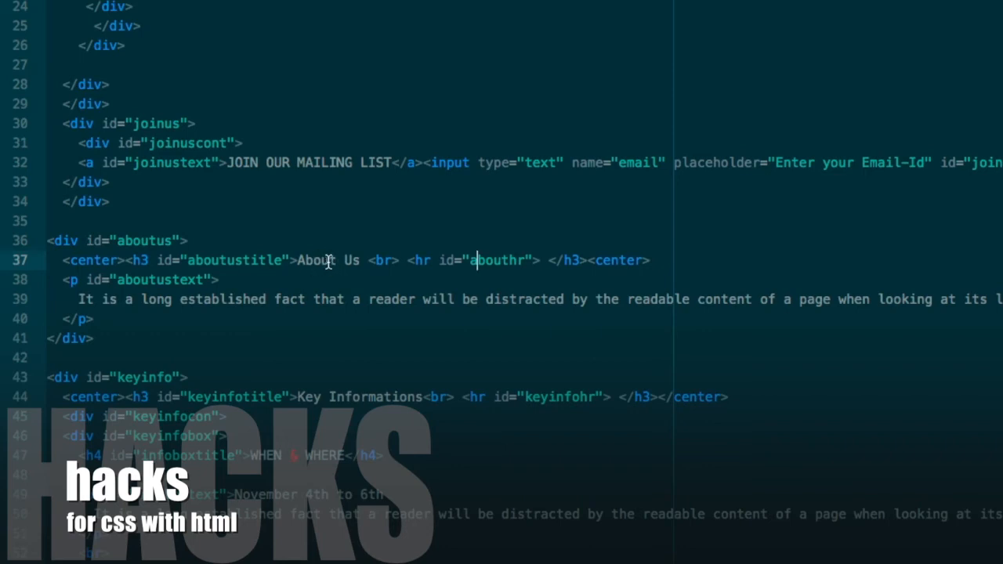
mouse_move(489, 264)
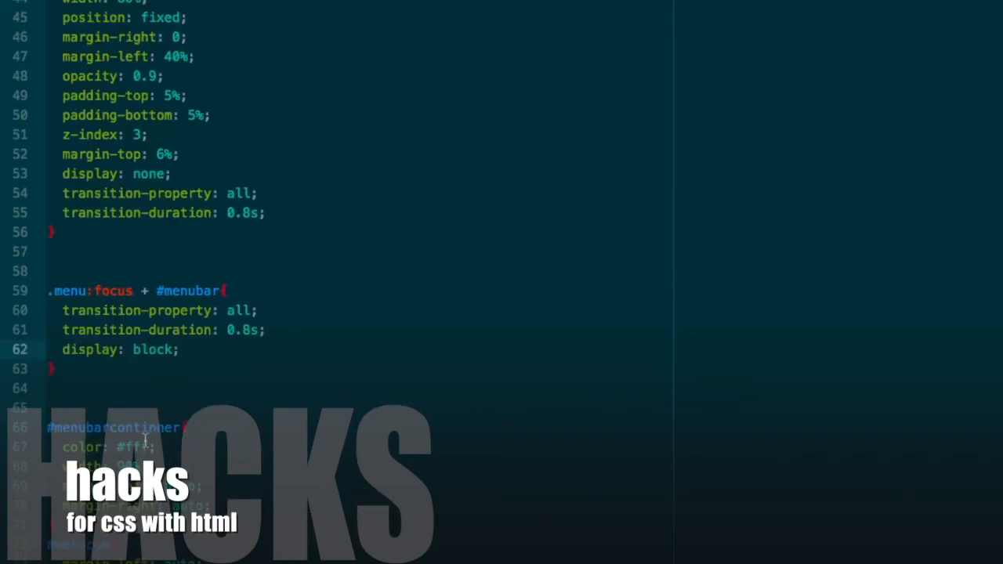
scroll(down, 3)
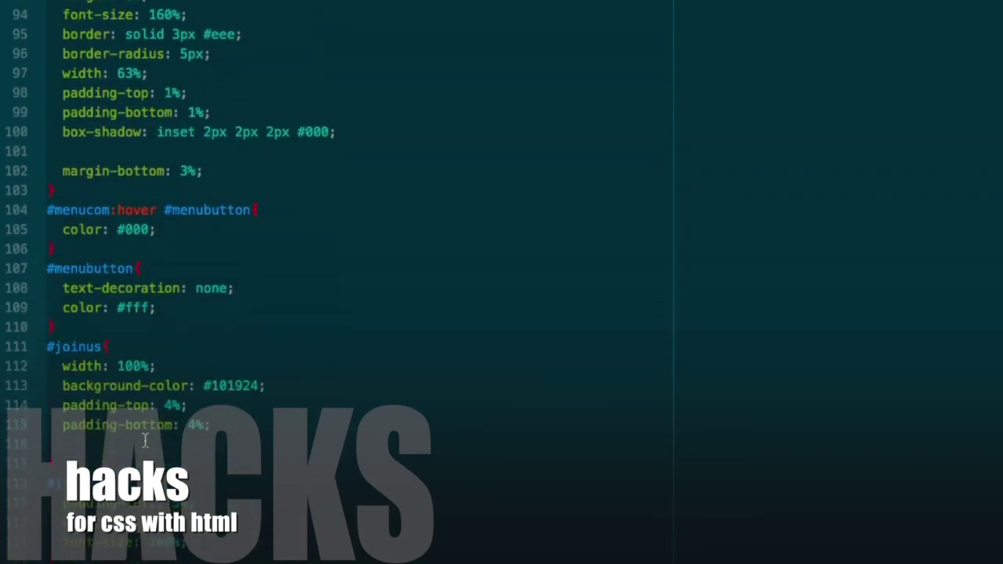
scroll(down, 3)
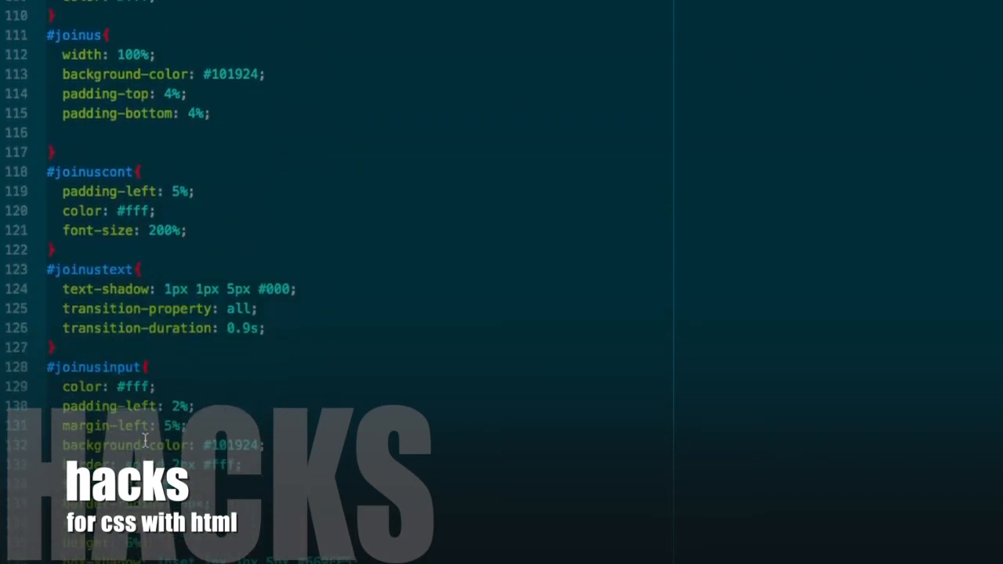
scroll(down, 3)
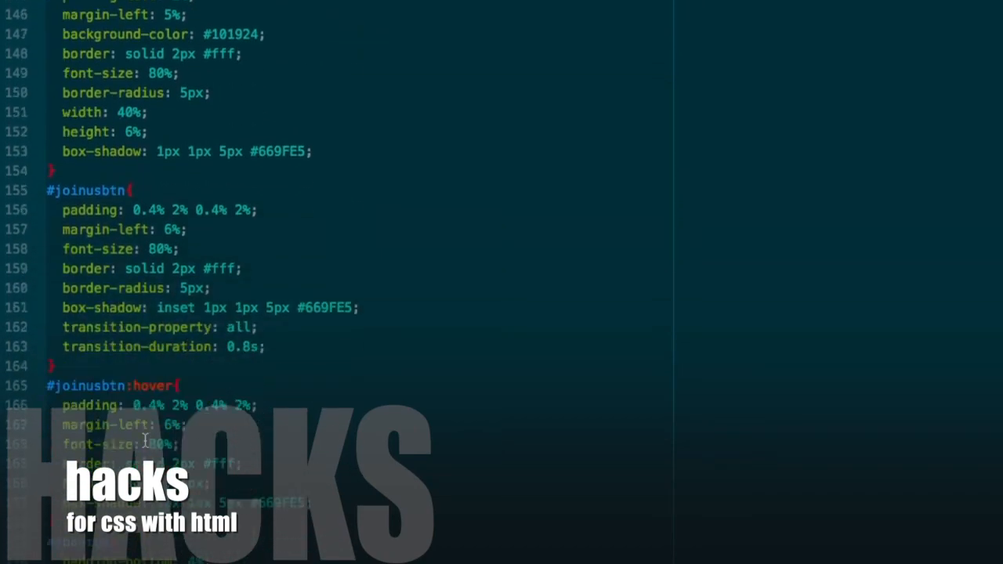
scroll(down, 3)
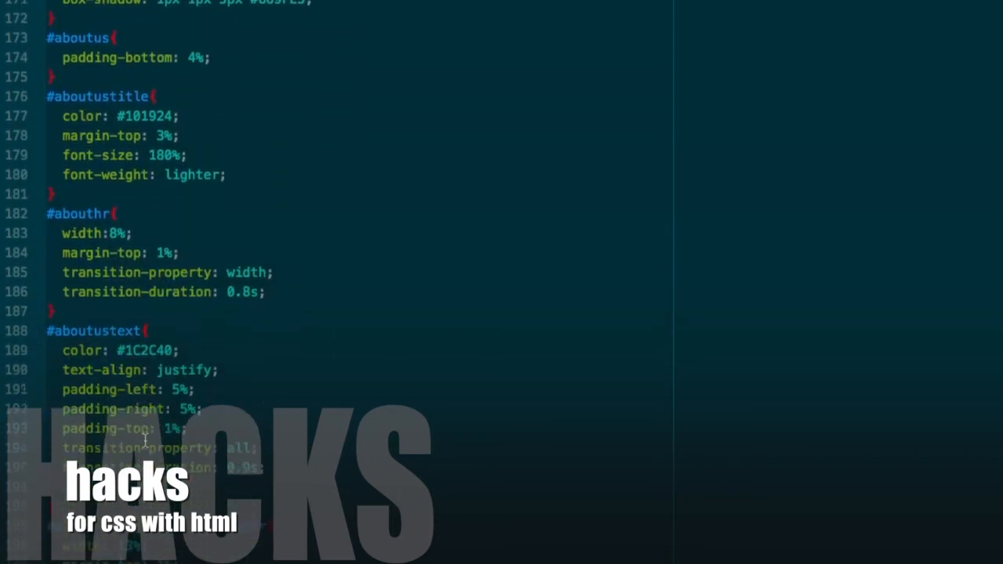
scroll(down, 3)
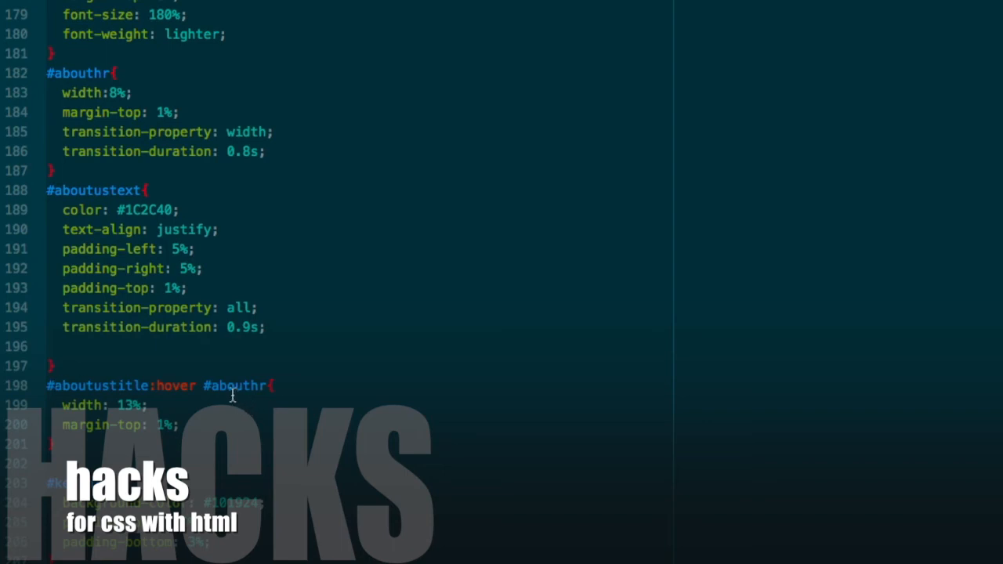
mouse_move(201, 389)
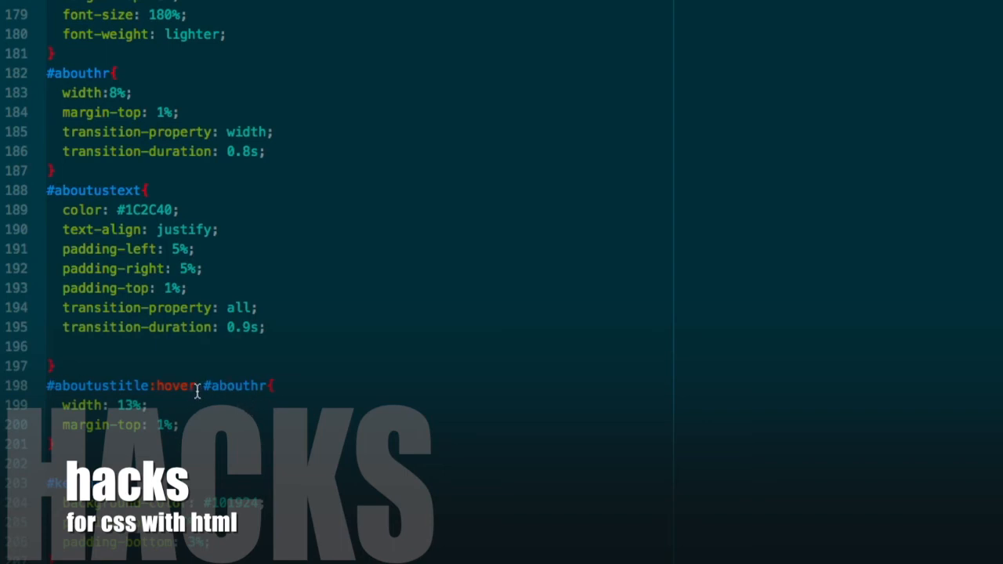
scroll(down, 3)
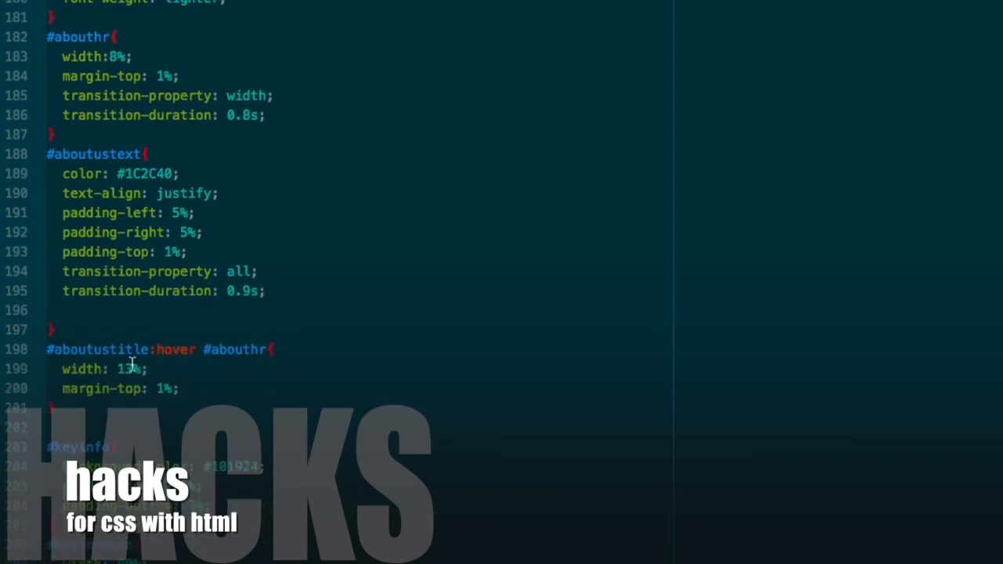
mouse_move(81, 173)
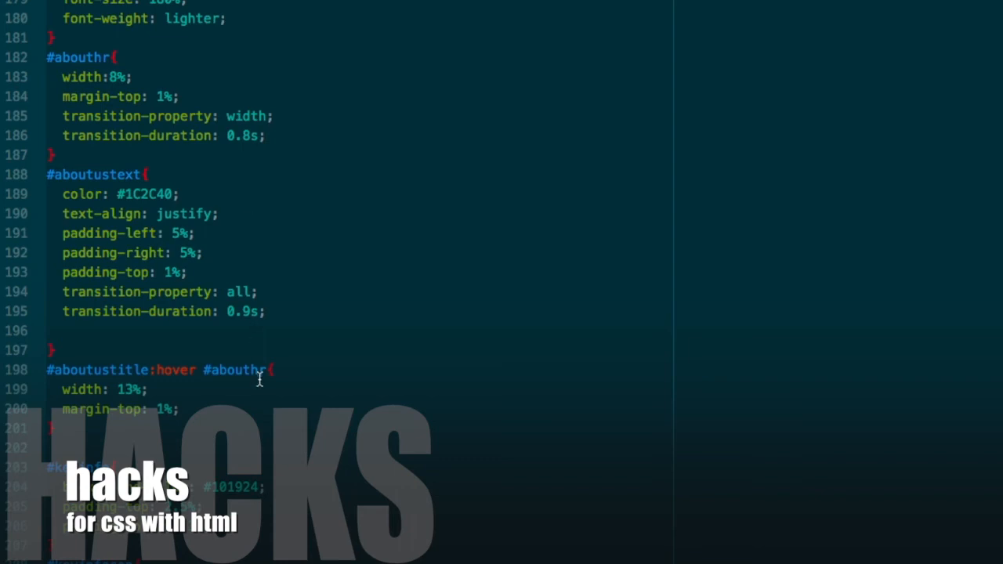
mouse_move(204, 329)
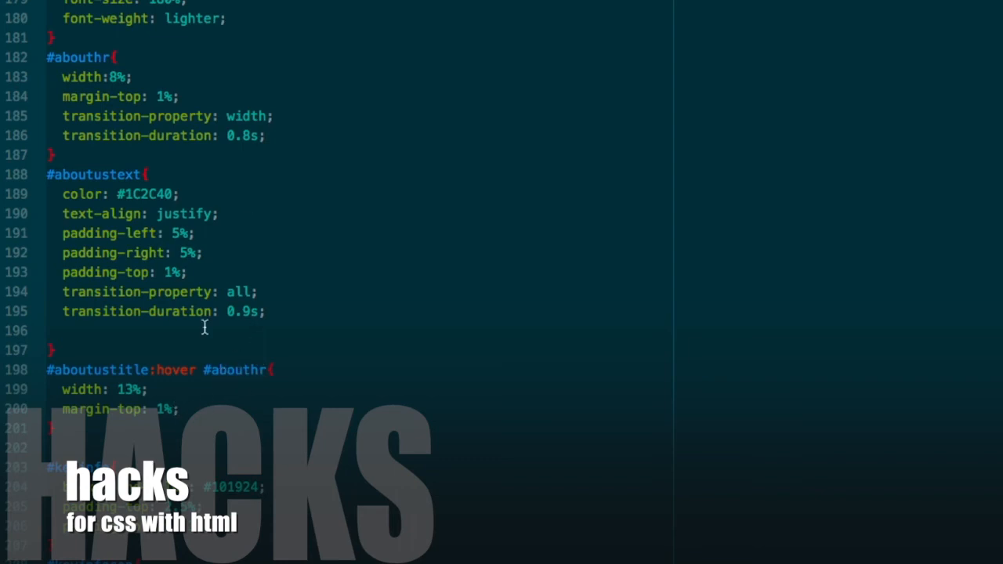
click(56, 78)
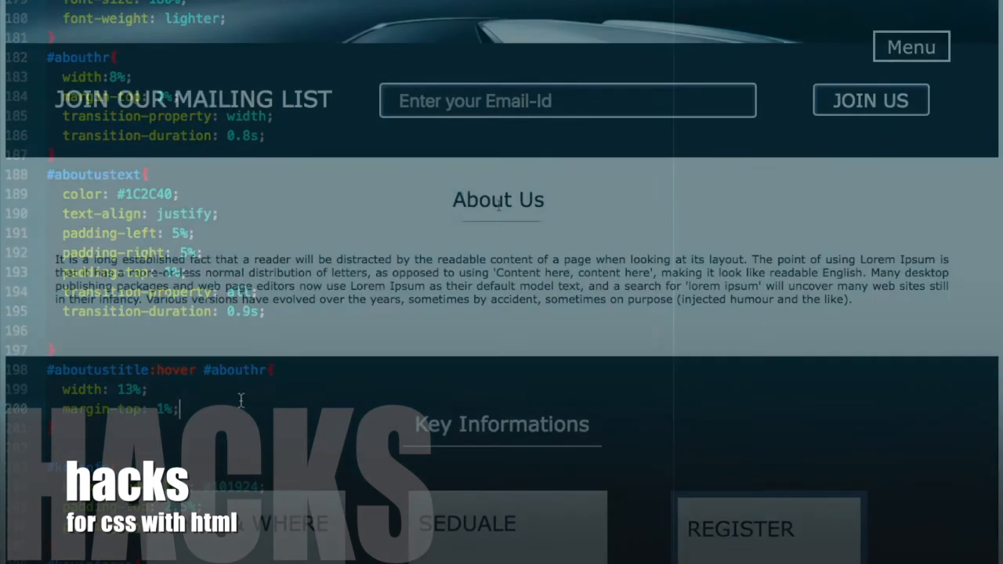
Check the Key Informations cards' hover highlight, then scroll main.css to the #keyinfo and #keyinfocon rules
scroll(down, 3)
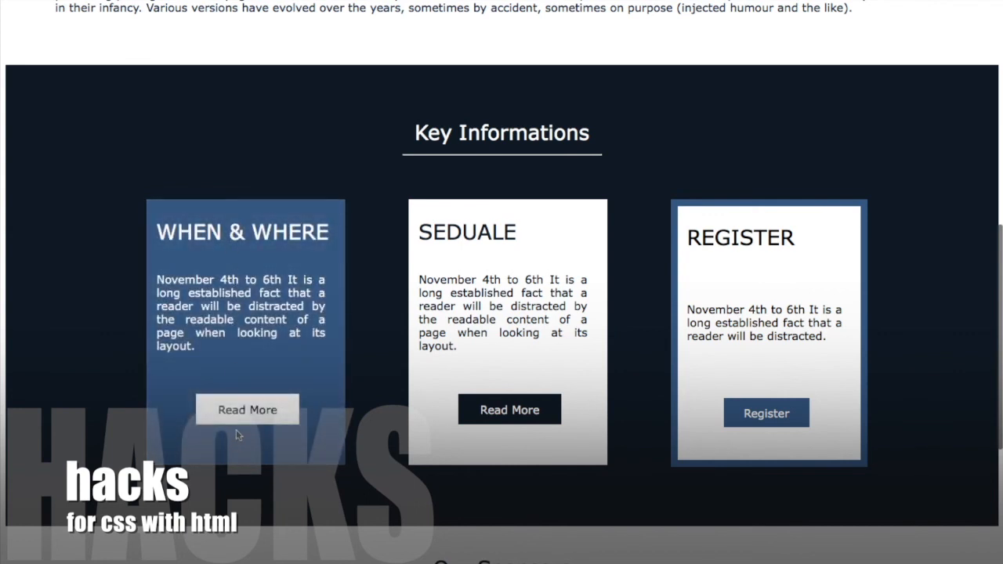
mouse_move(245, 257)
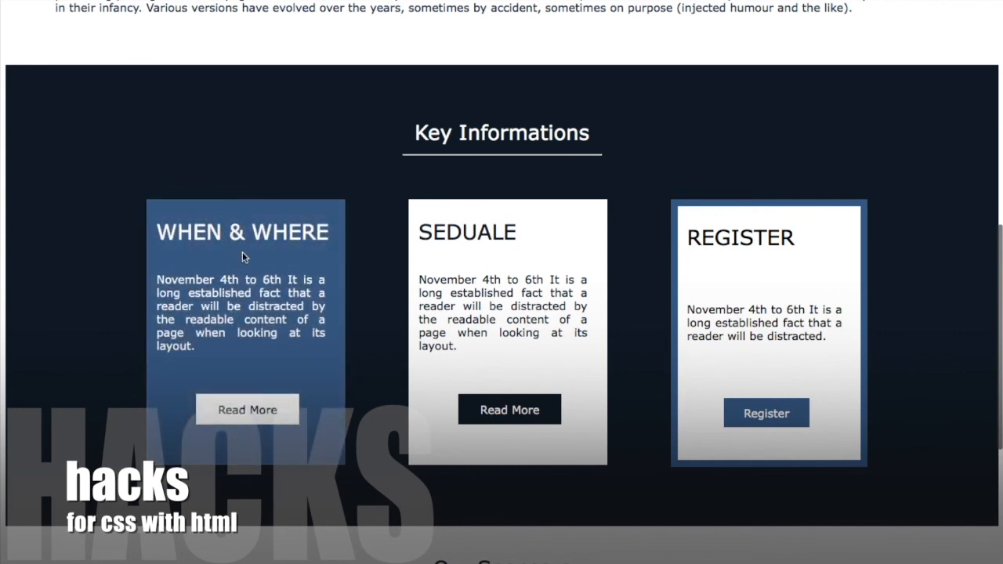
mouse_move(317, 254)
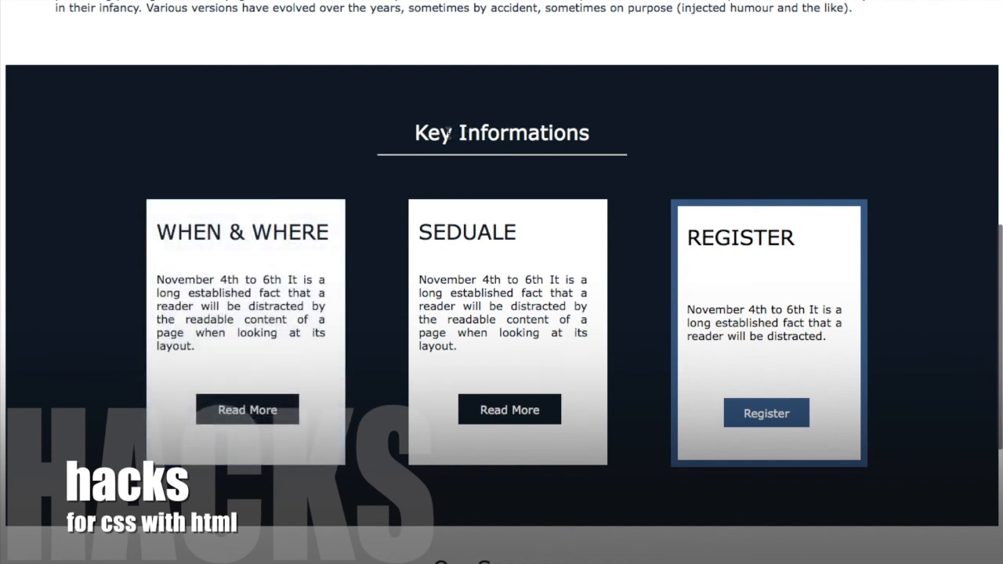
mouse_move(360, 198)
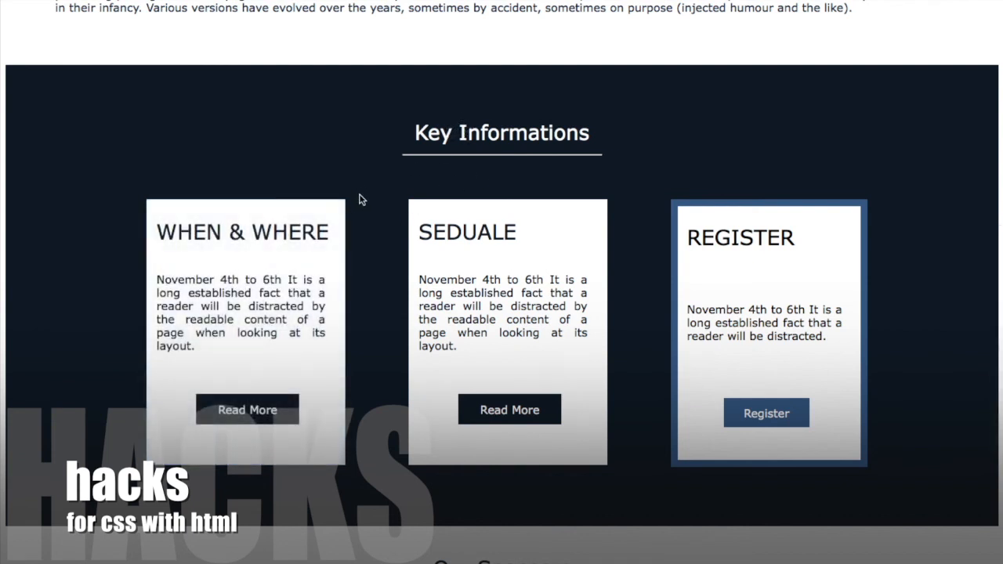
scroll(down, 3)
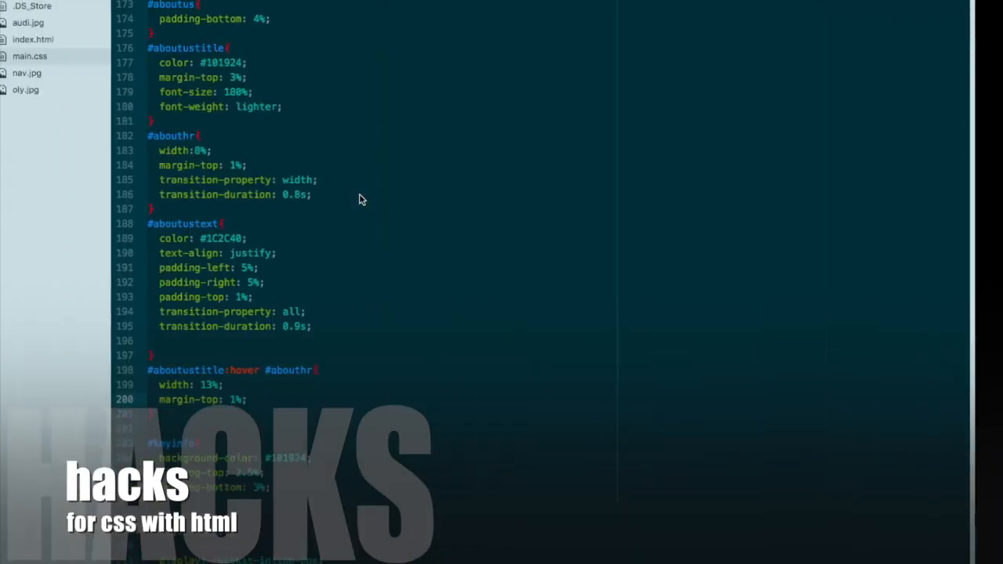
scroll(down, 3)
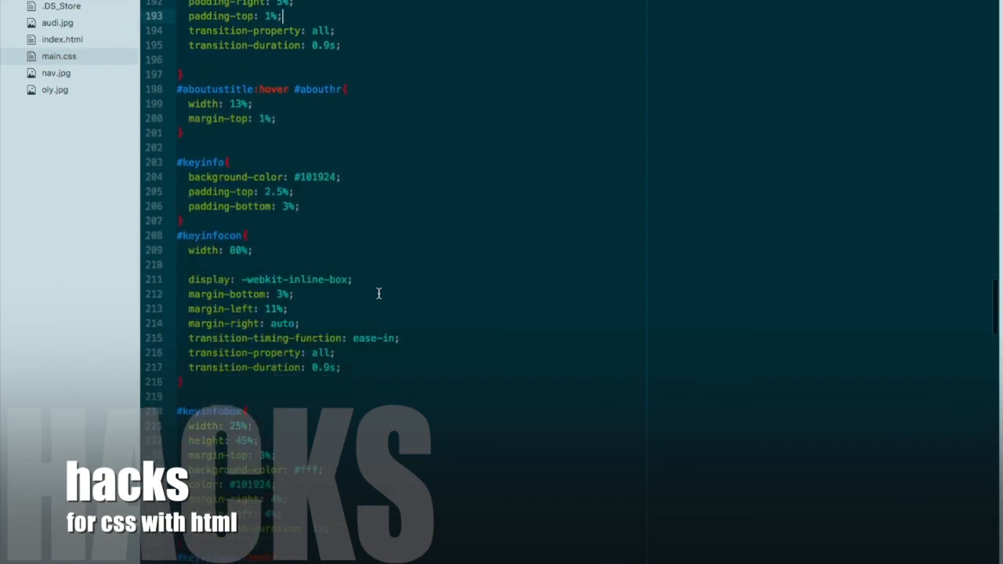